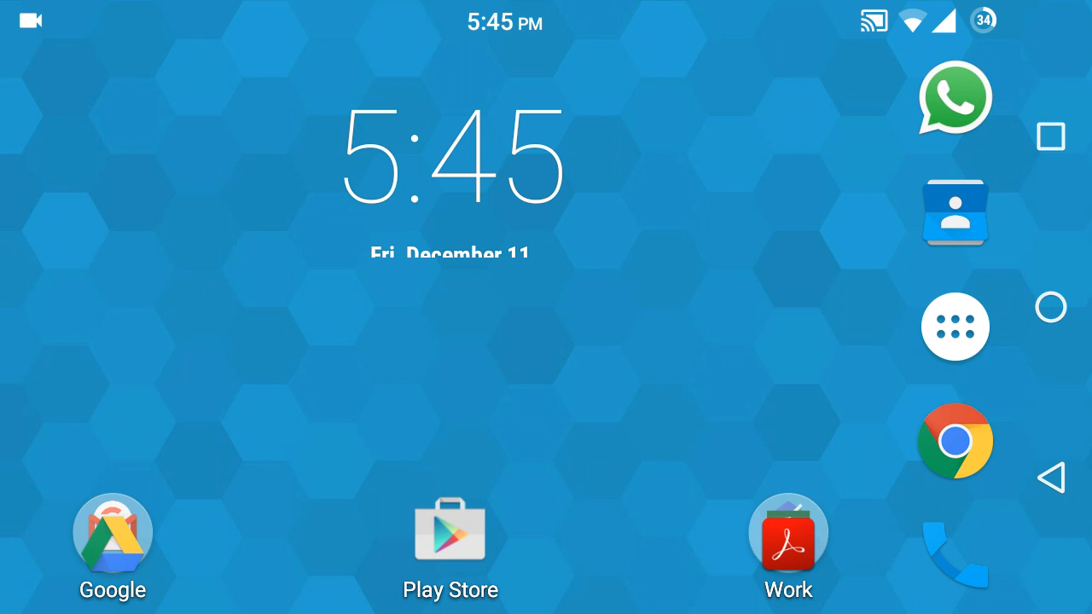
- Open Settings from Quick Settings and check About phone: Android 6.0.1, CyanogenMod 13
drag(546, 4, 545, 341)
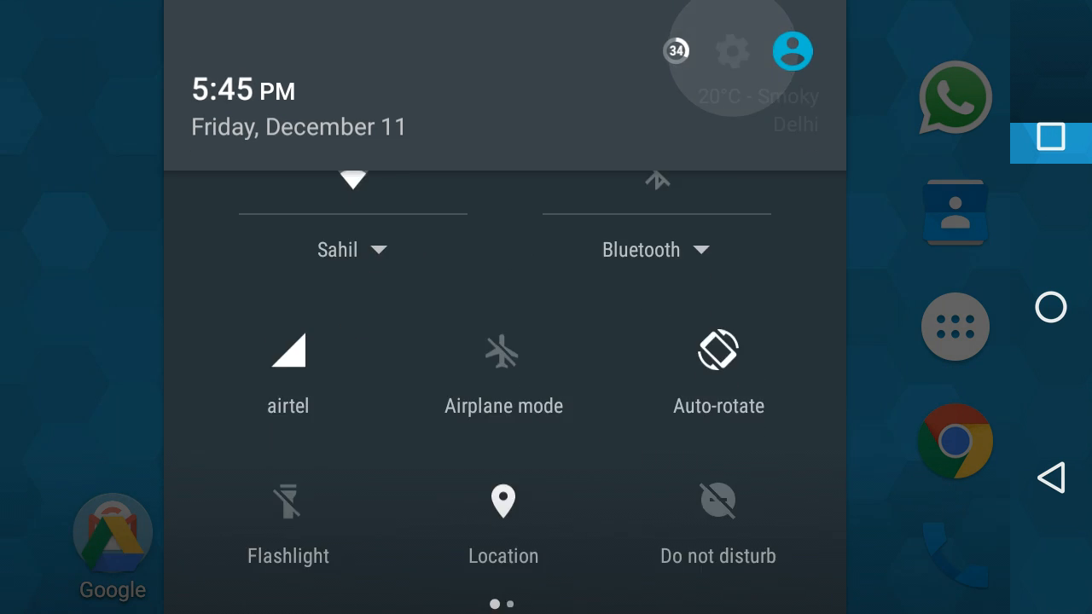
click(732, 49)
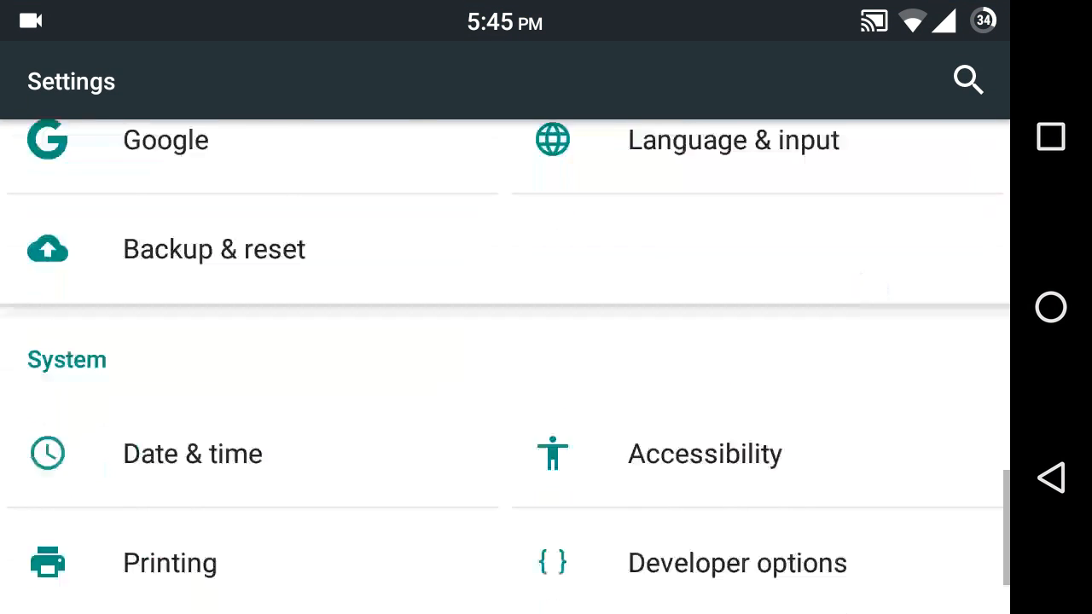
scroll(down, 3)
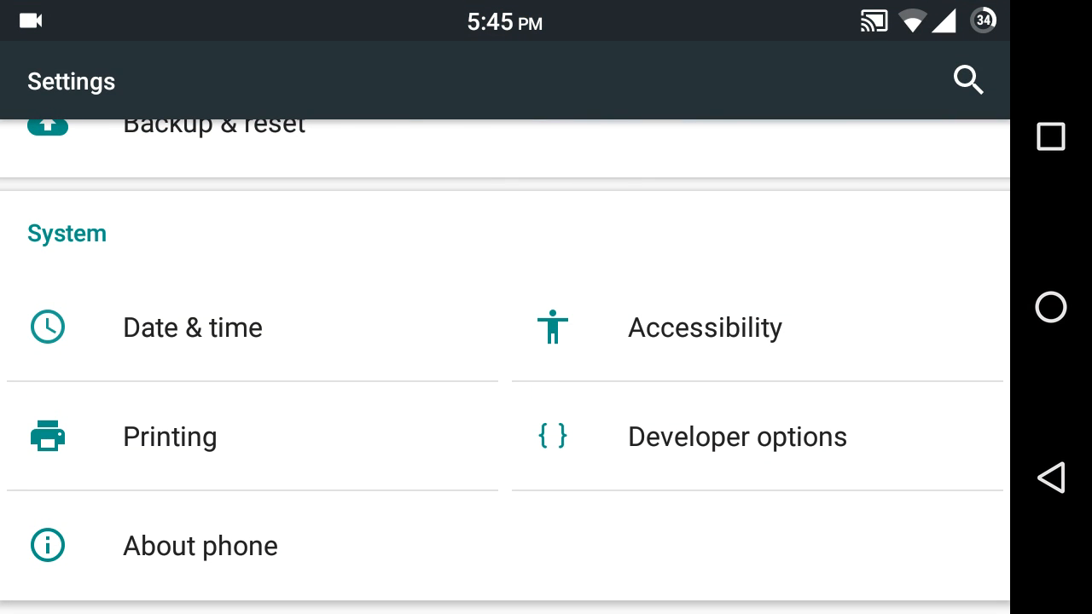
click(200, 546)
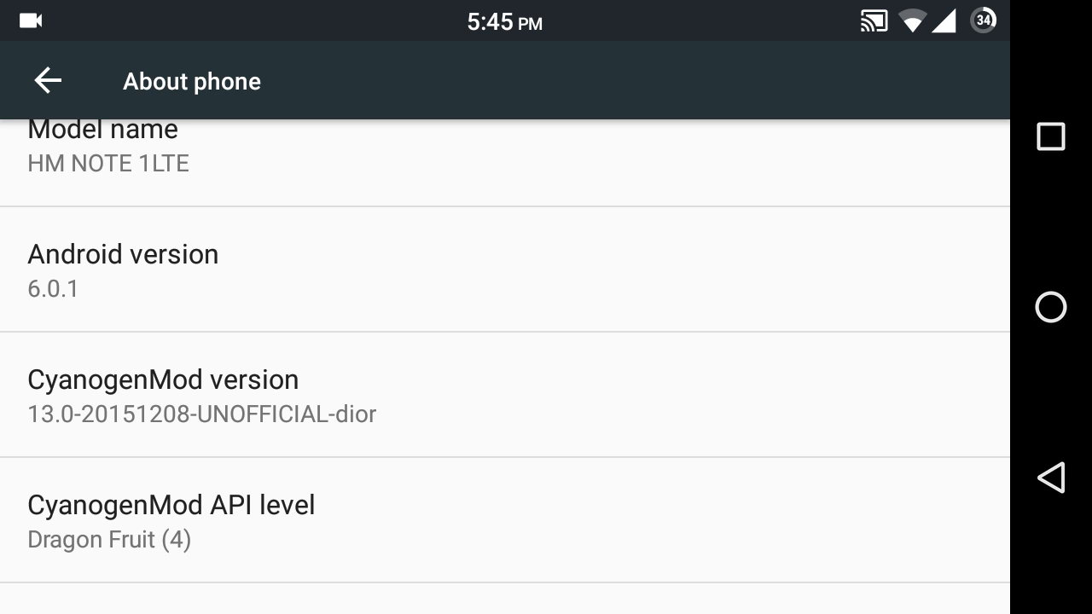
click(48, 81)
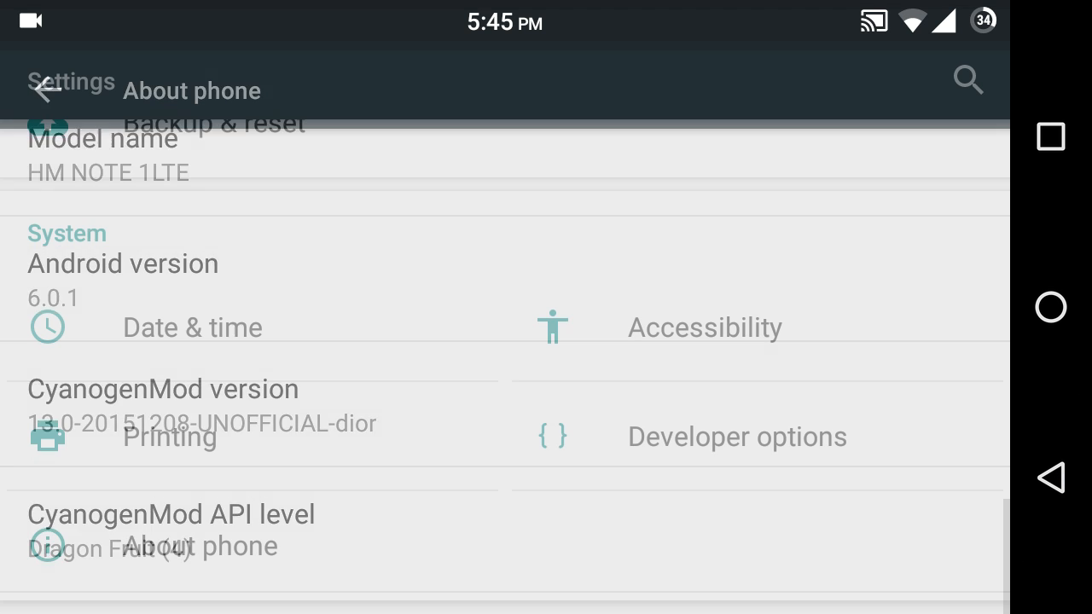
click(41, 92)
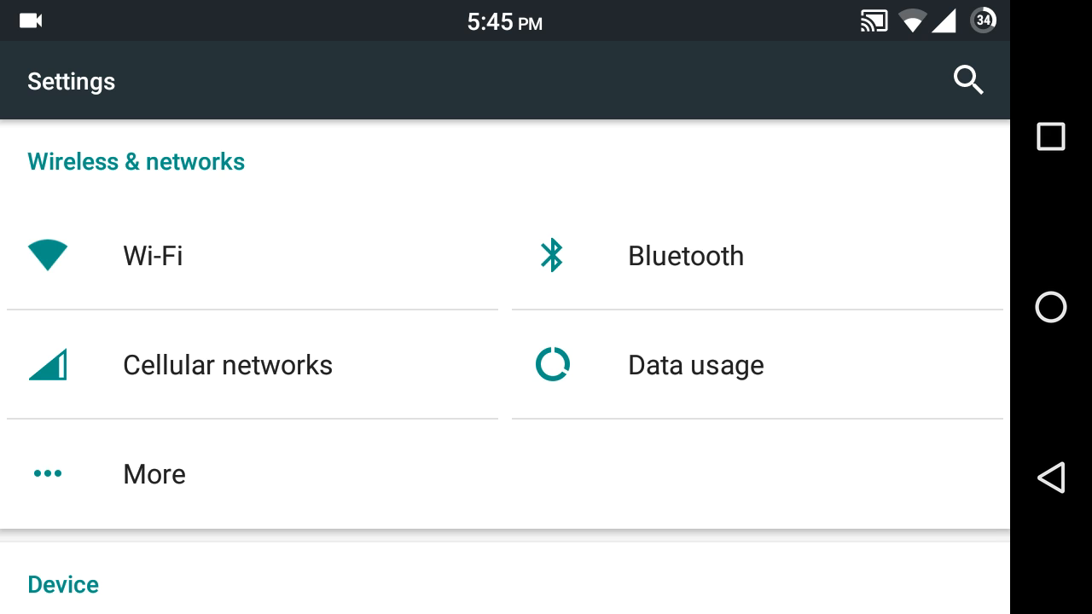
- In Buttons, try the backlight sliders, cancel, and end with the on-screen nav bar on
scroll(down, 3)
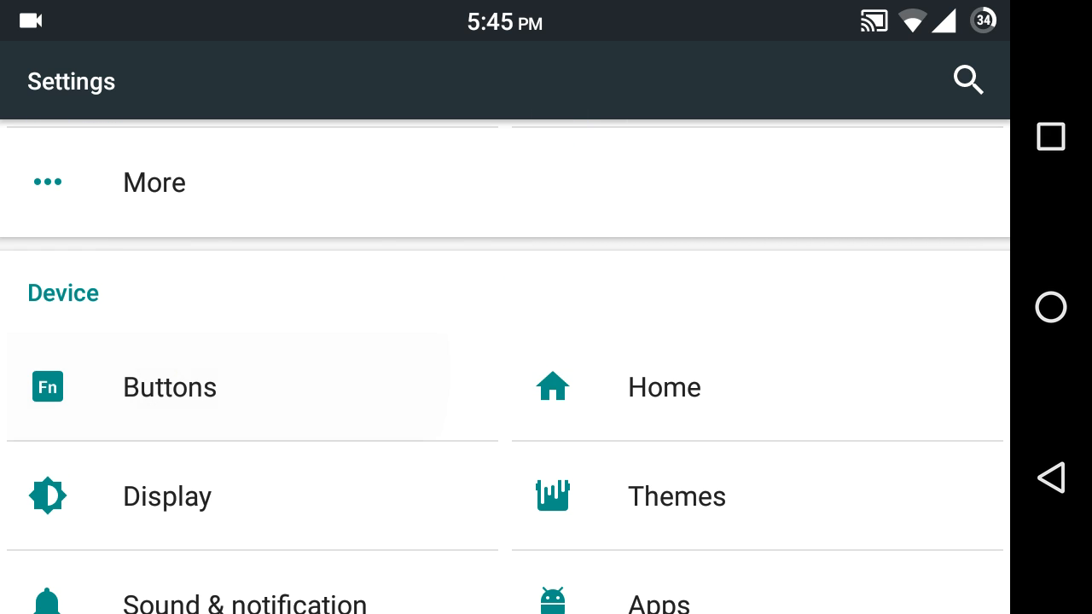
click(170, 386)
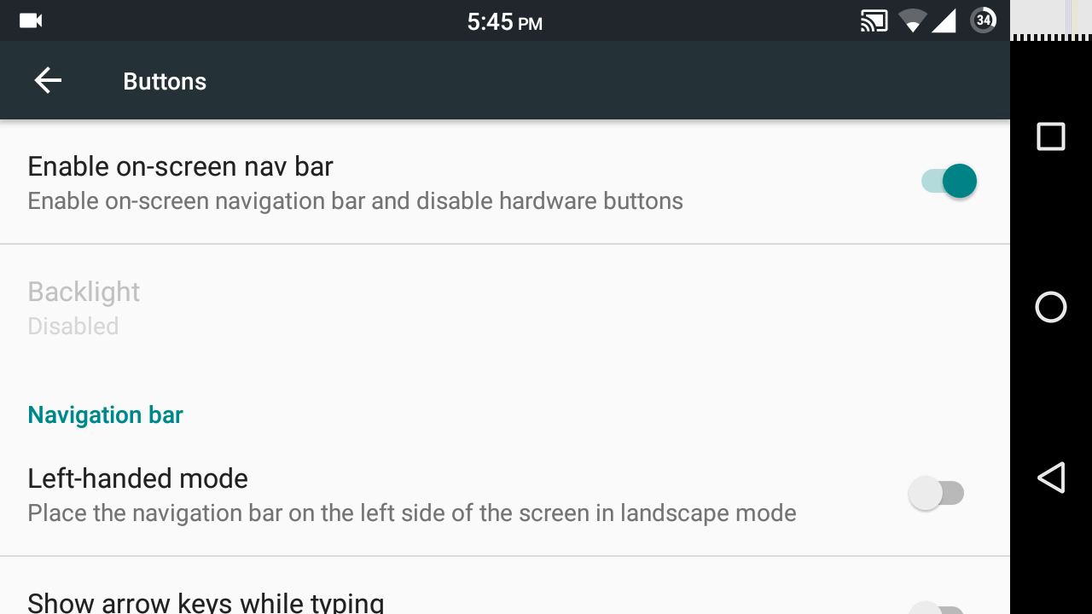
click(945, 181)
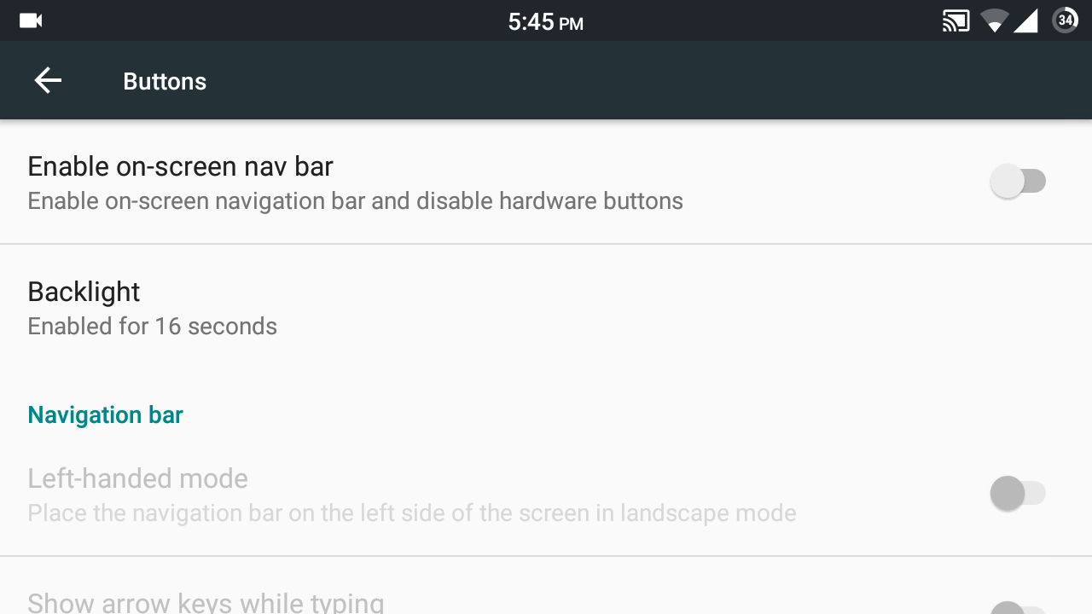
click(1017, 180)
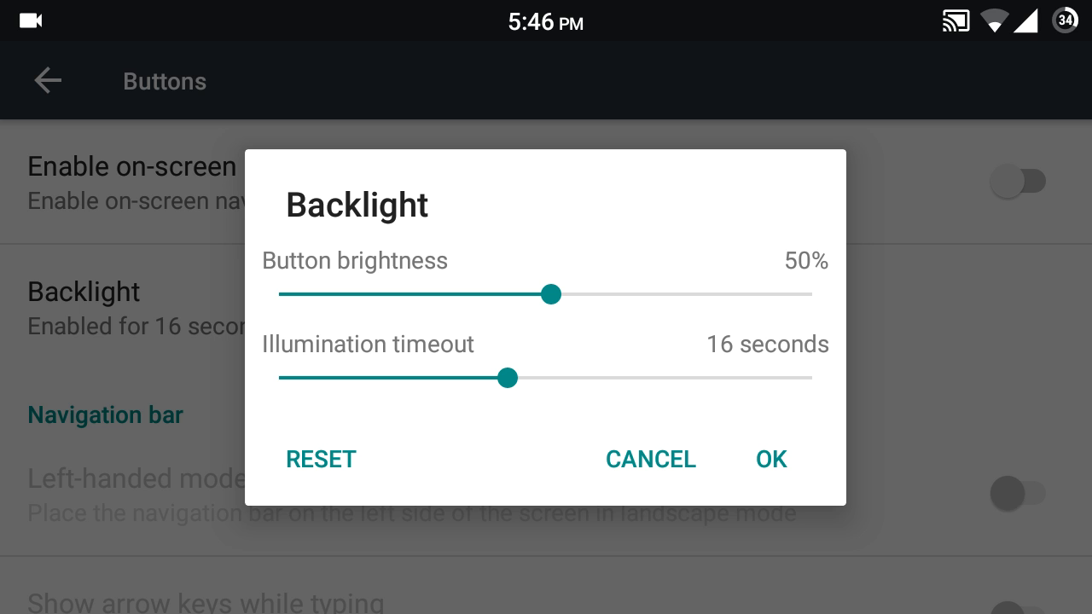
drag(554, 294, 663, 294)
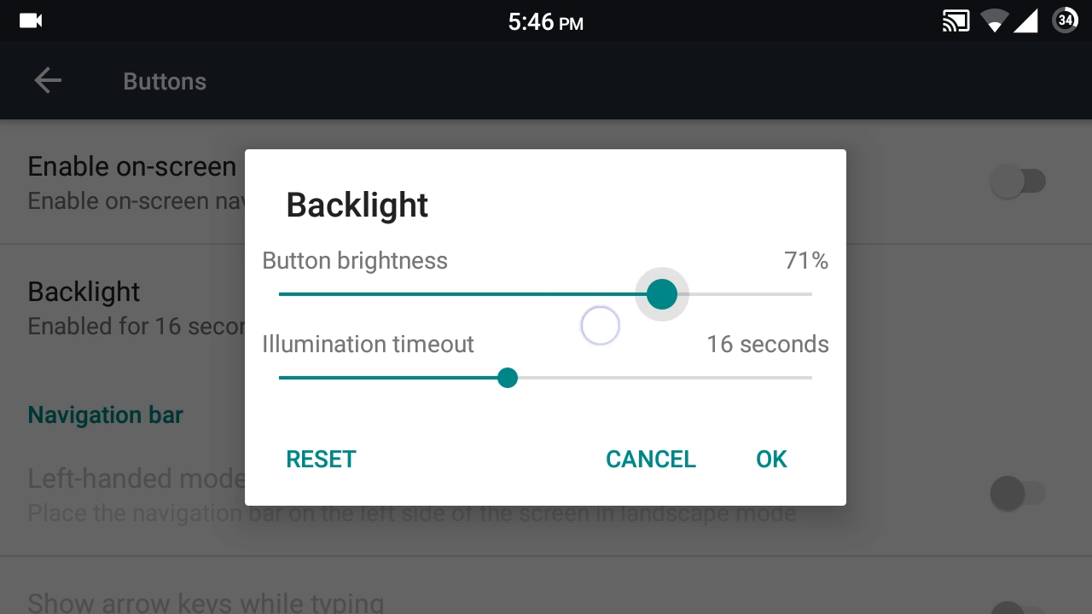
drag(661, 294, 546, 294)
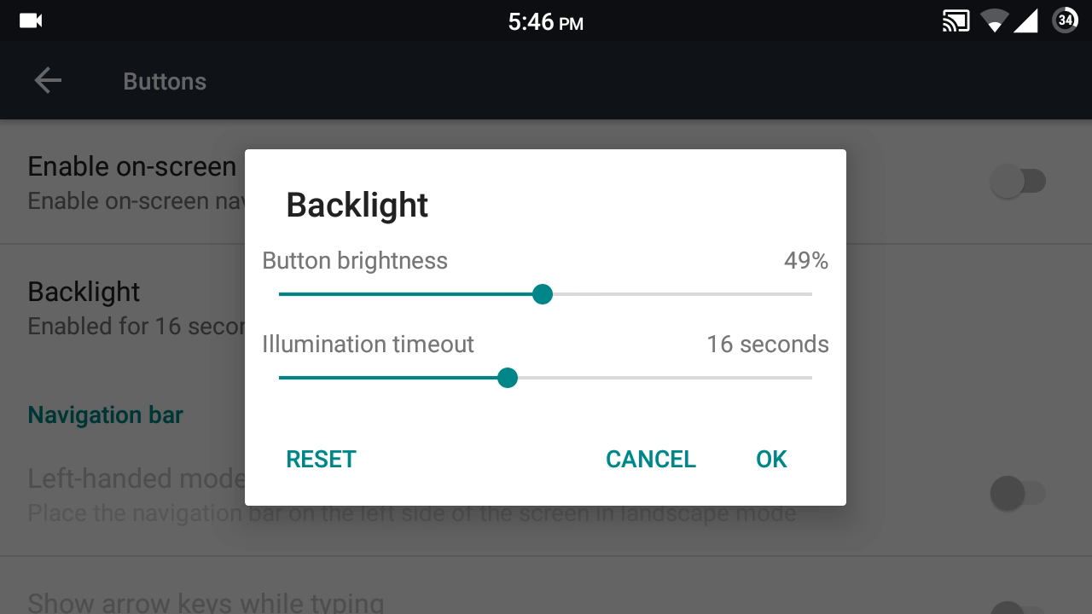
click(509, 377)
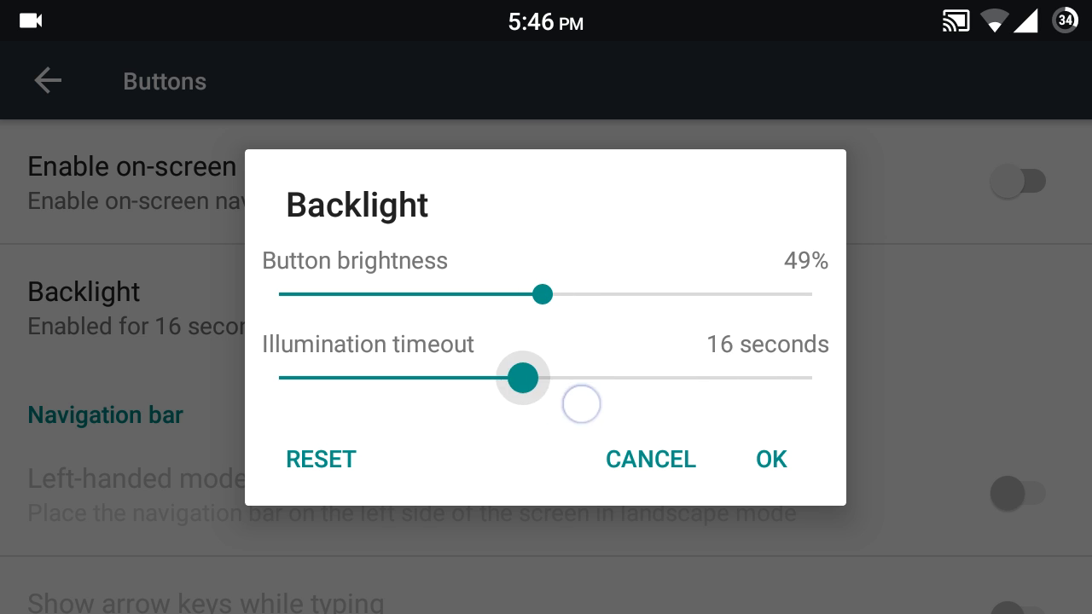
drag(525, 377, 563, 377)
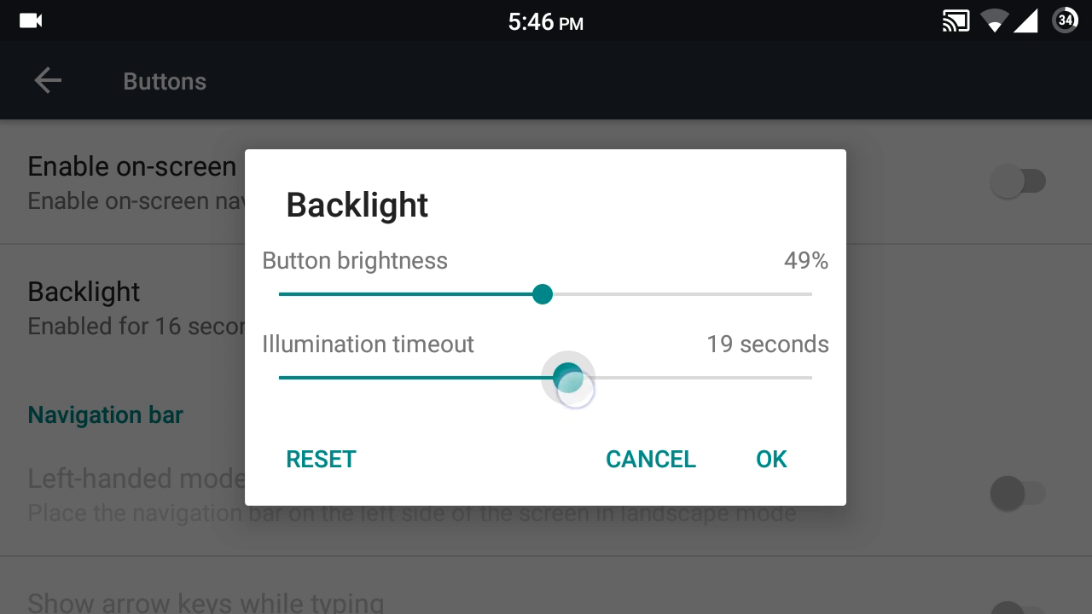
click(769, 458)
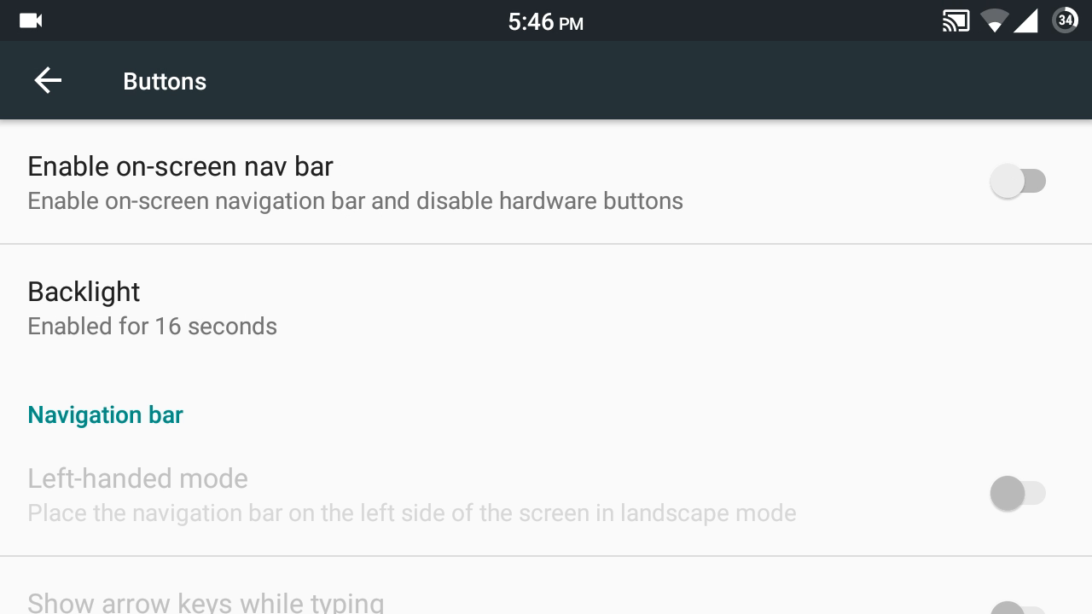
click(1018, 181)
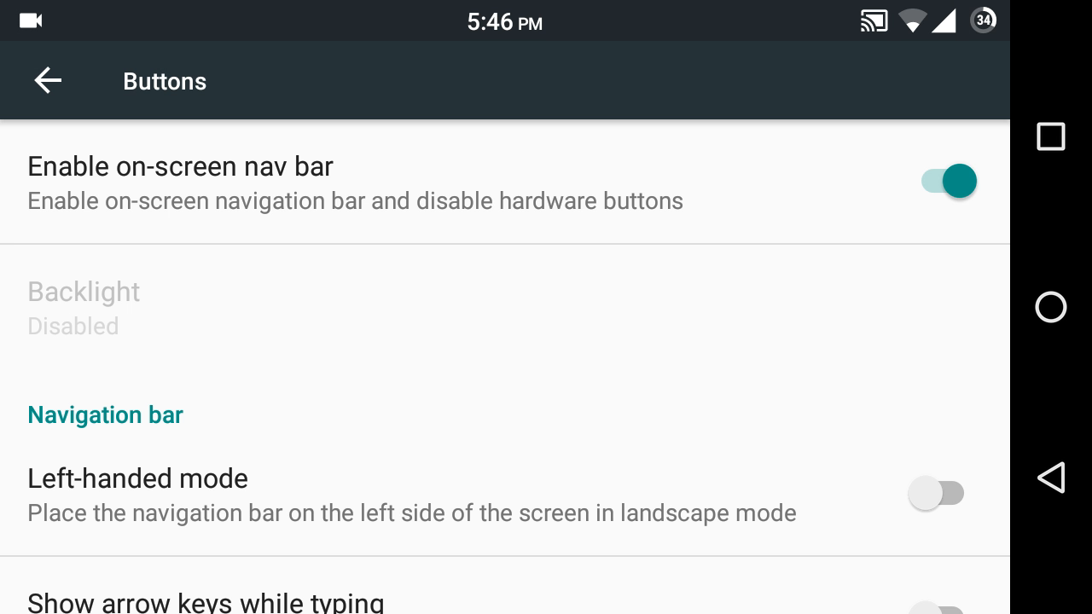
scroll(down, 3)
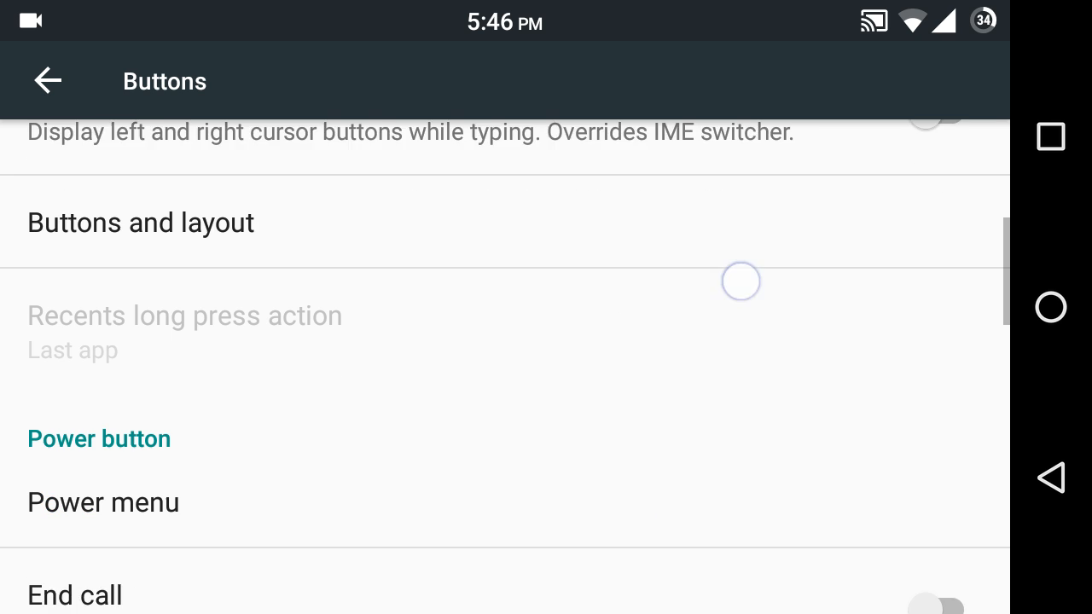
scroll(down, 3)
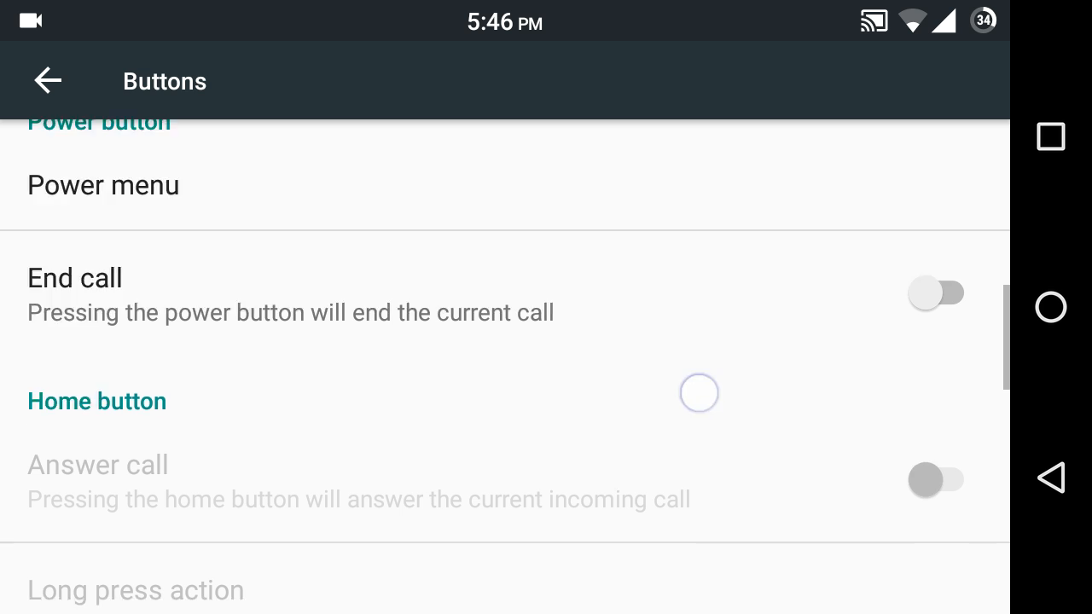
scroll(down, 3)
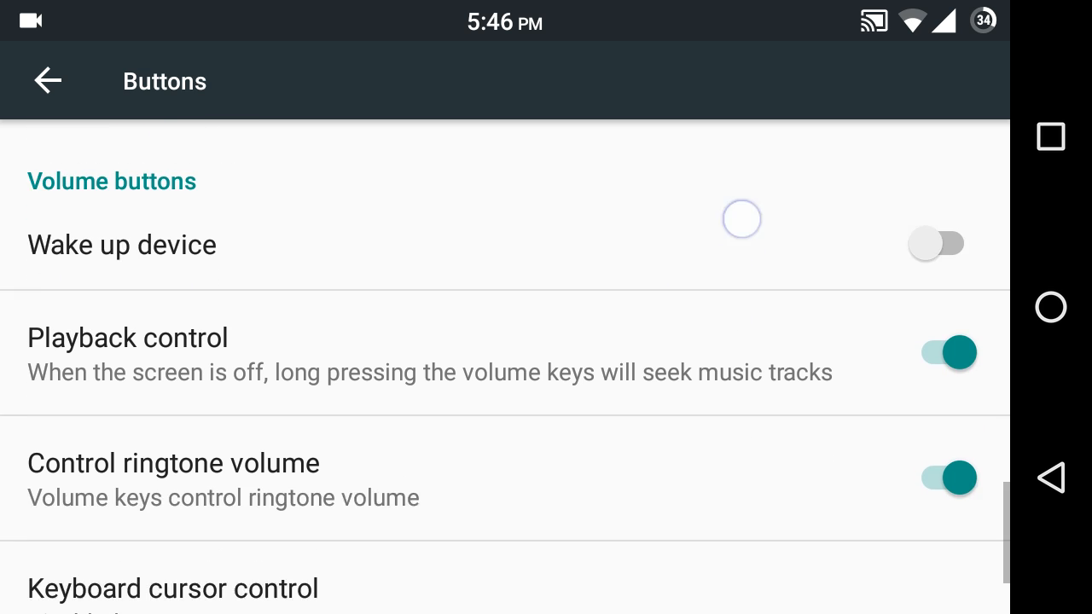
scroll(up, 3)
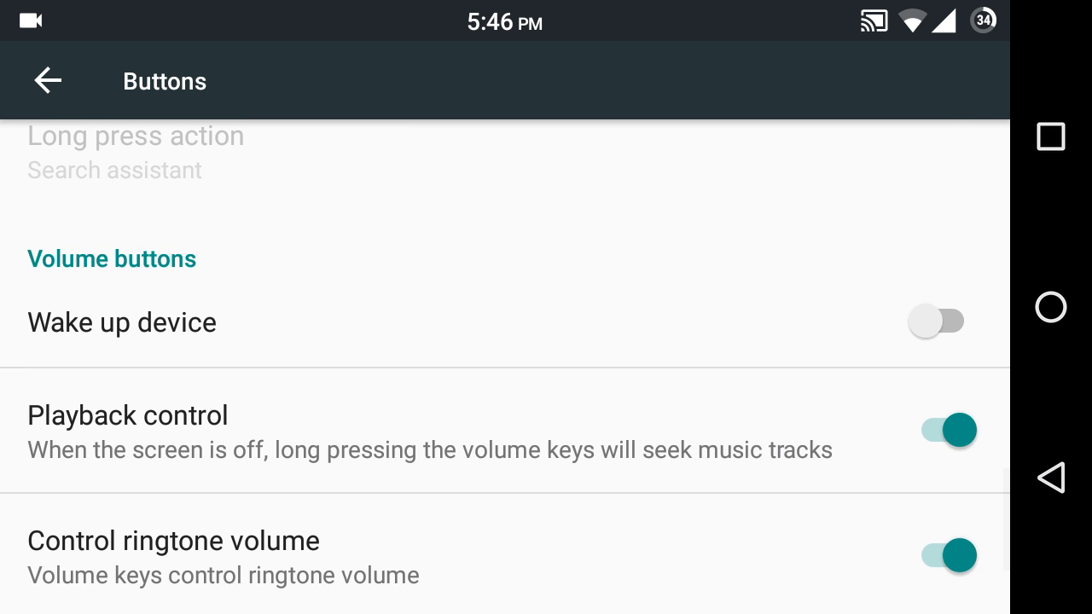
- In Status bar settings, try the Right and Left clock positions, ending on Center
click(48, 80)
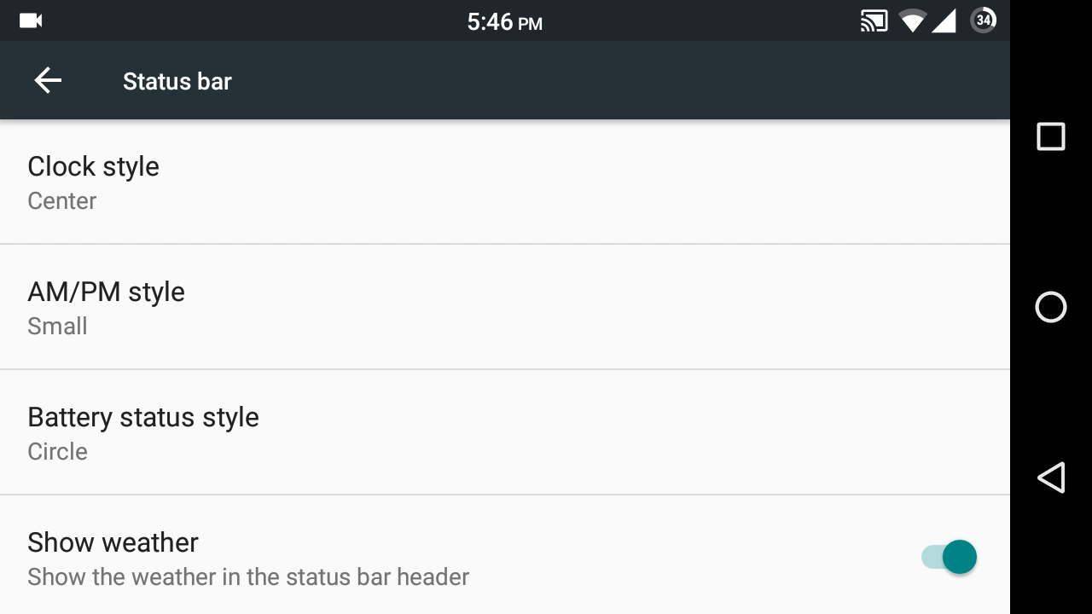
click(93, 165)
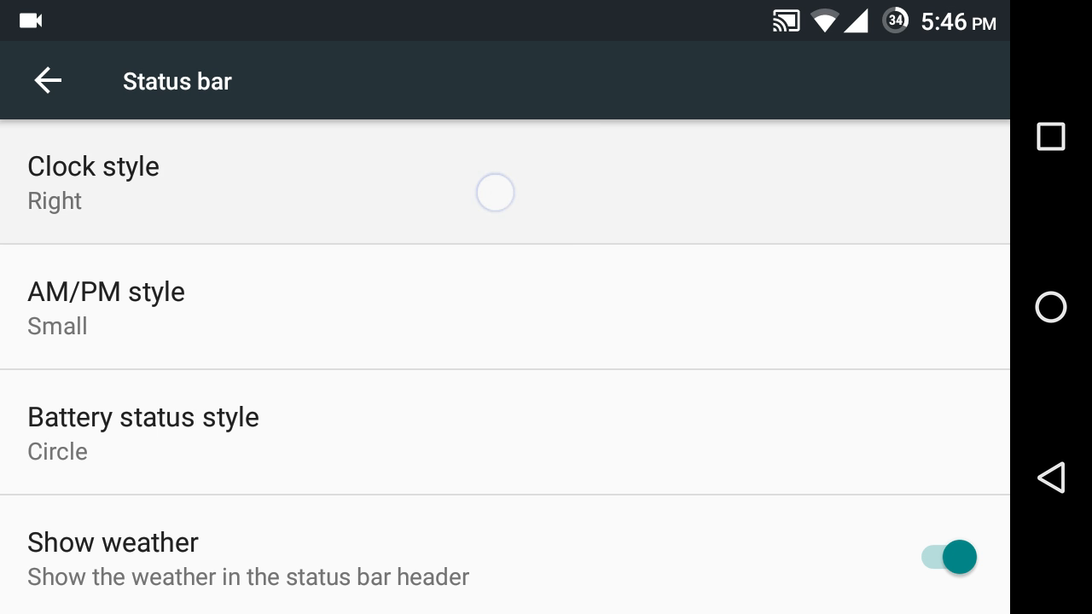
click(93, 182)
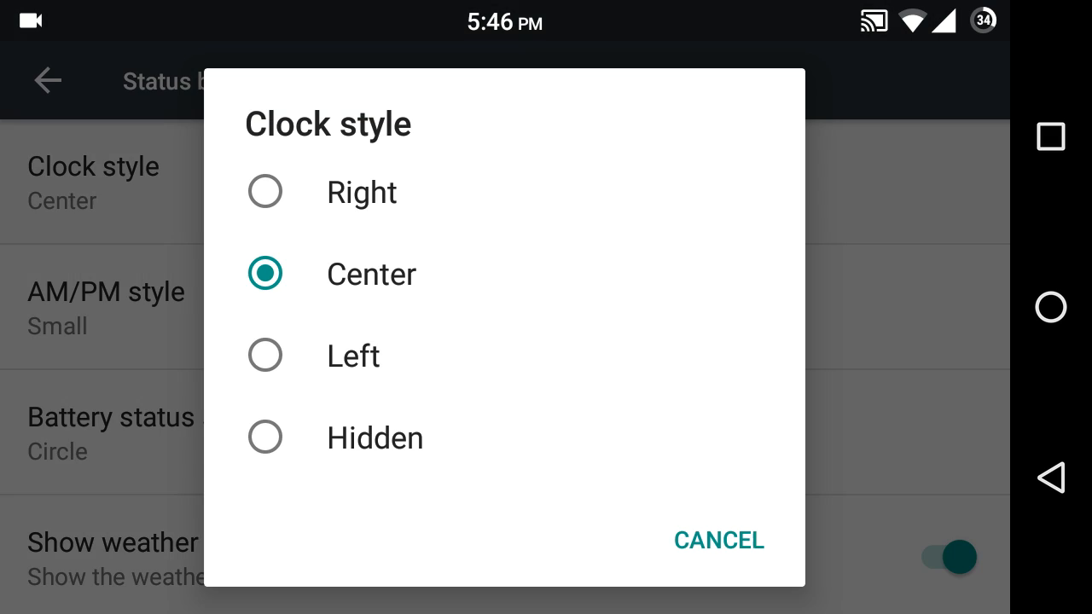
click(265, 355)
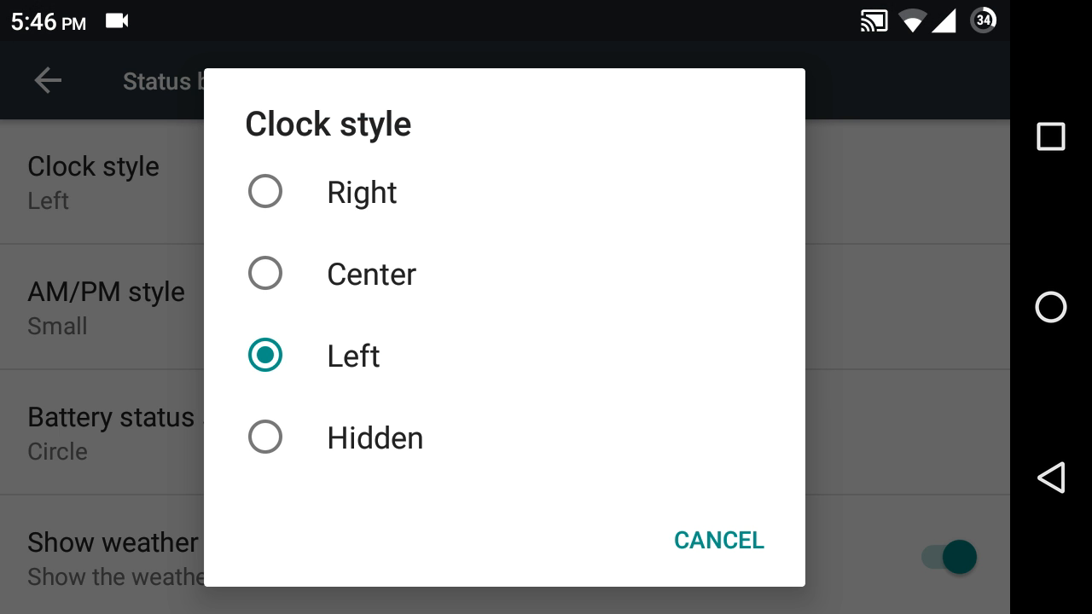
click(265, 438)
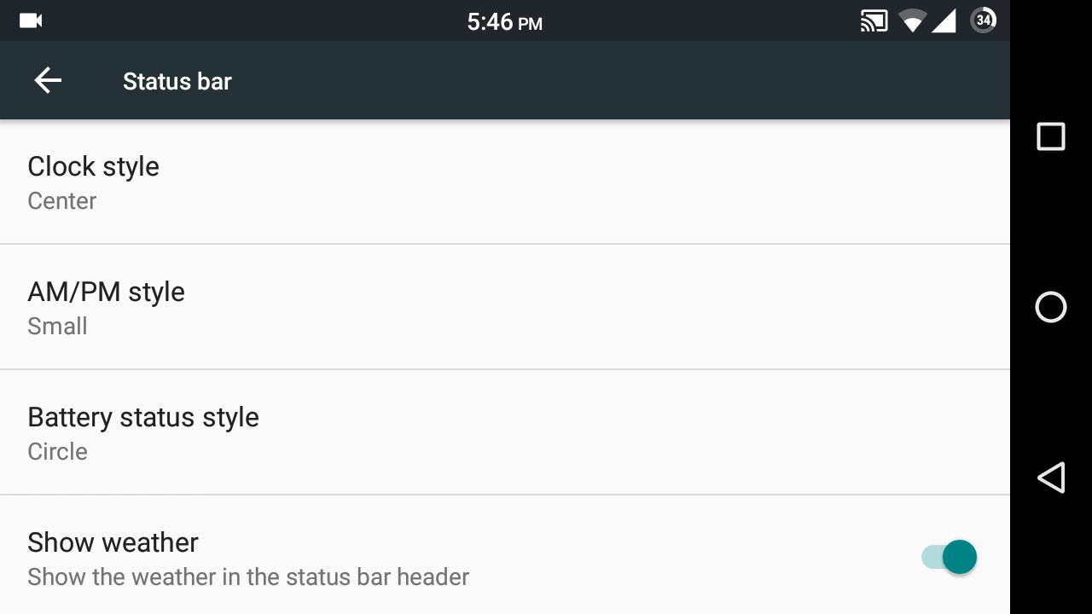
- Try the Hidden battery style, then set the status bar battery to Circle
scroll(down, 3)
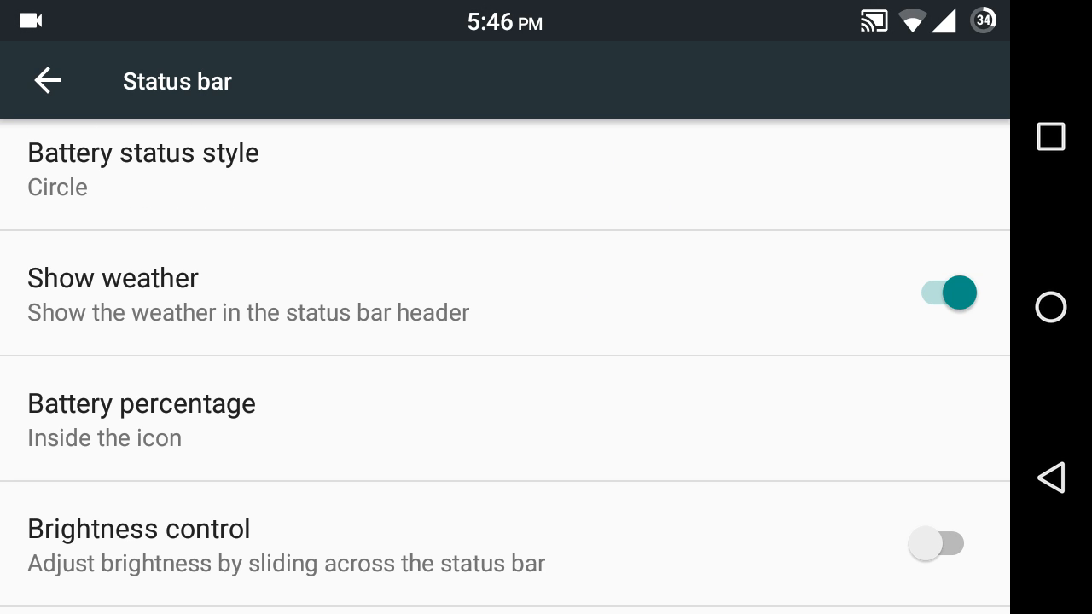
click(143, 170)
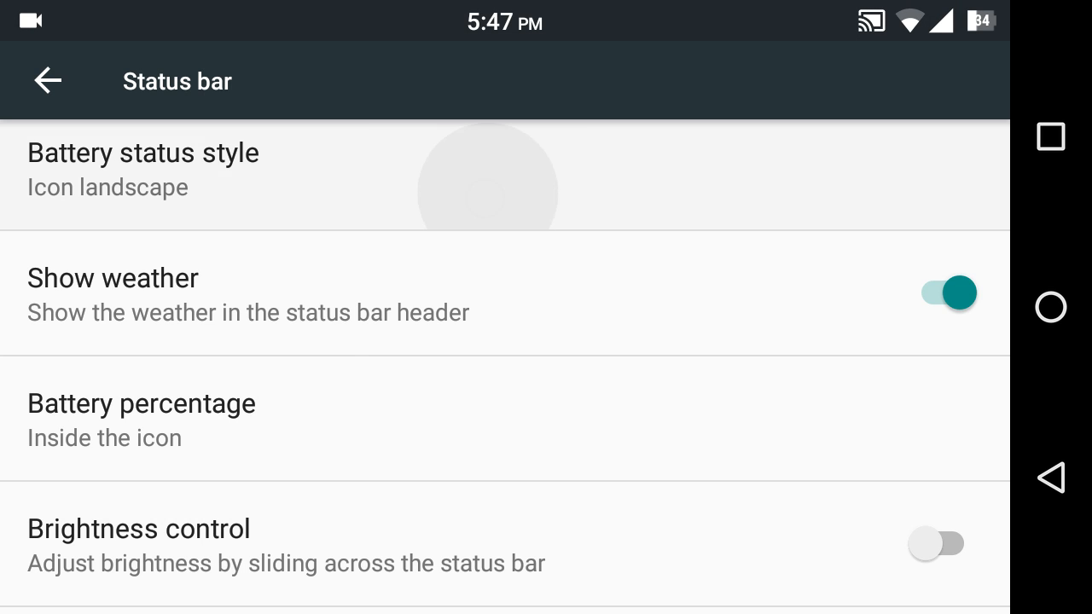
click(143, 168)
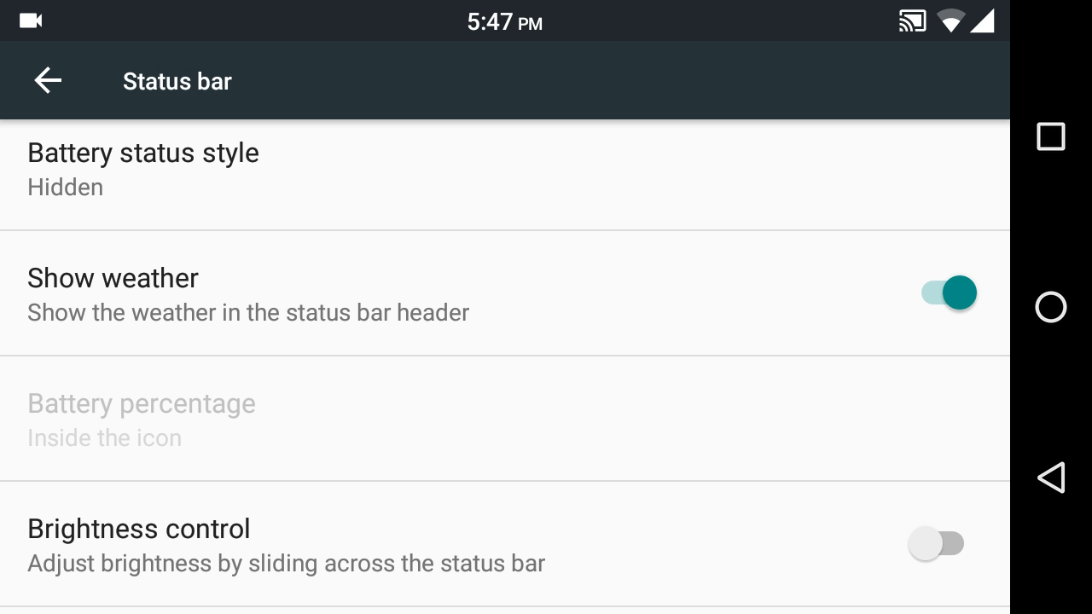
click(143, 169)
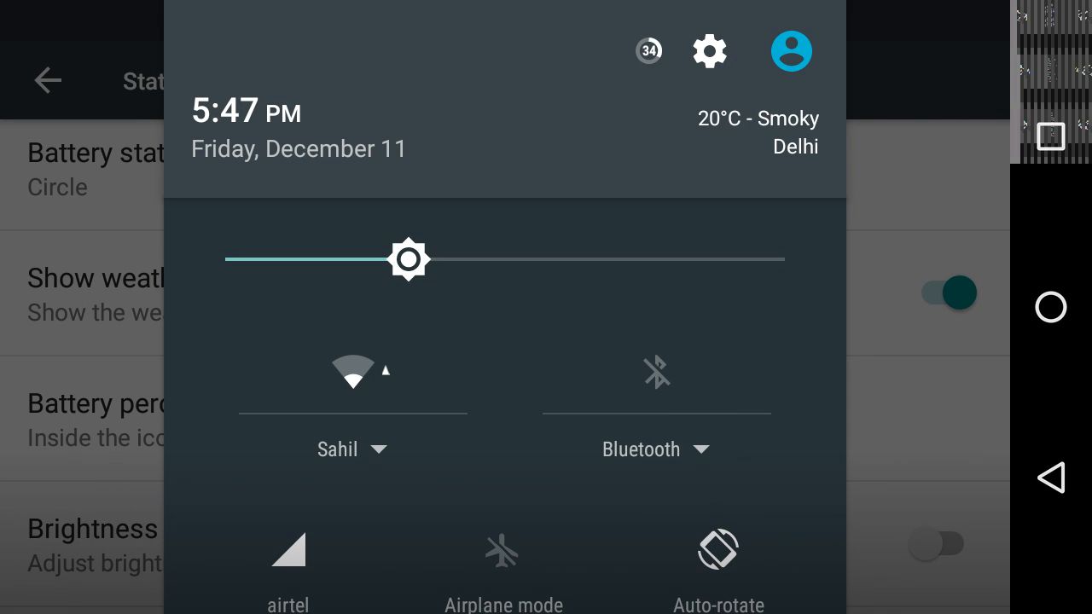
scroll(down, 3)
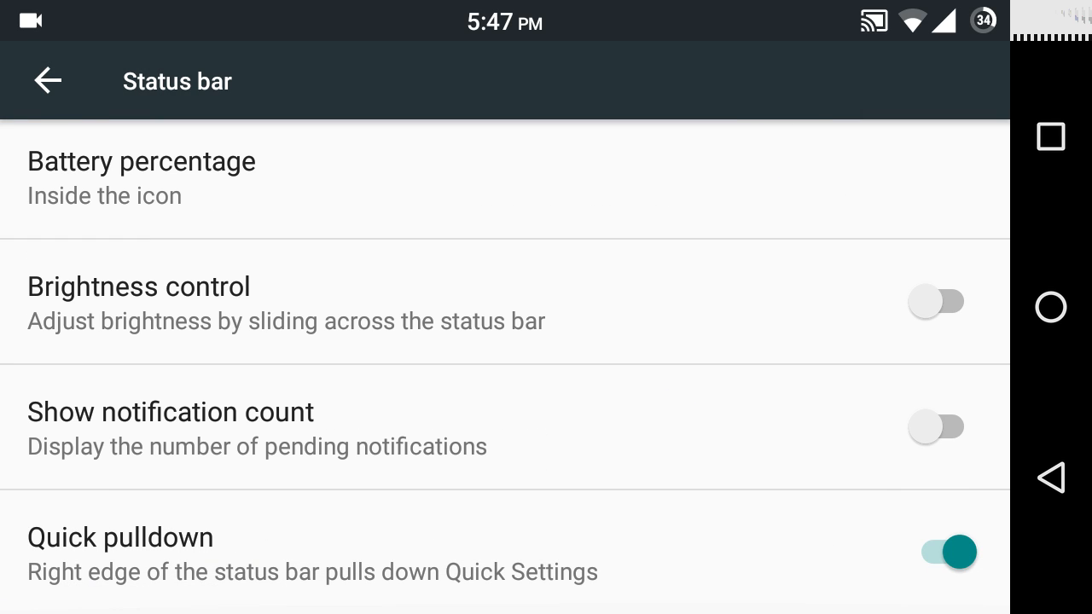
- Open and cancel Battery percentage choices, and toggle Quick pulldown off and back on
click(606, 182)
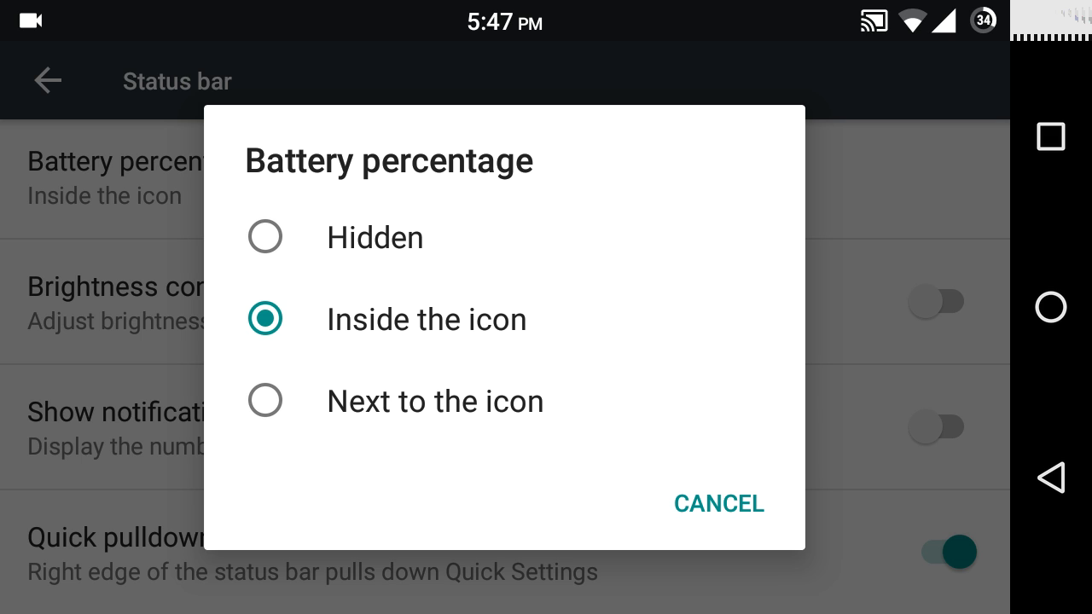
click(719, 504)
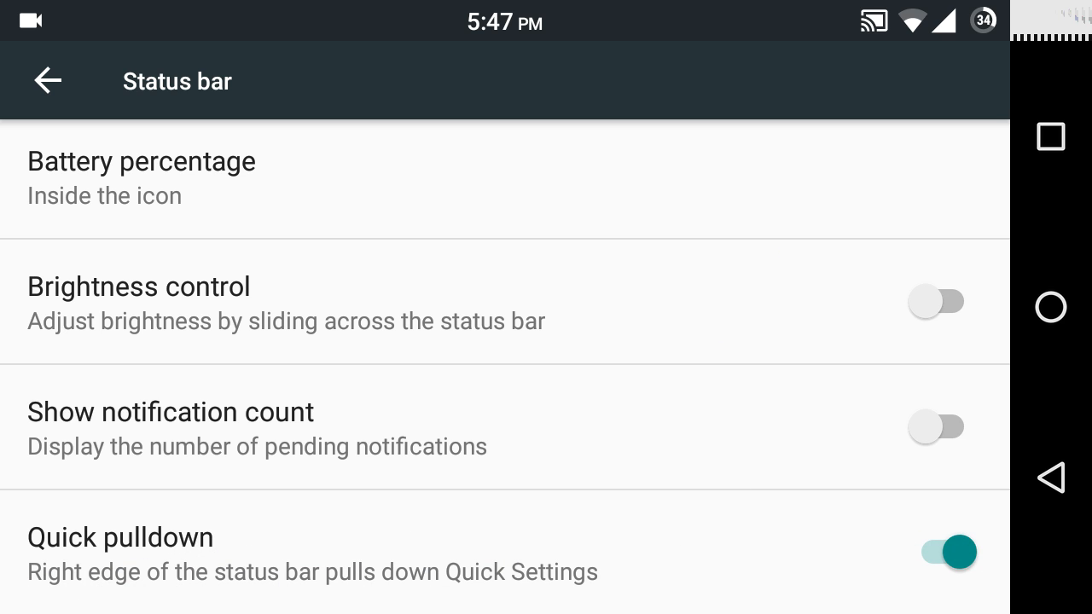
click(935, 551)
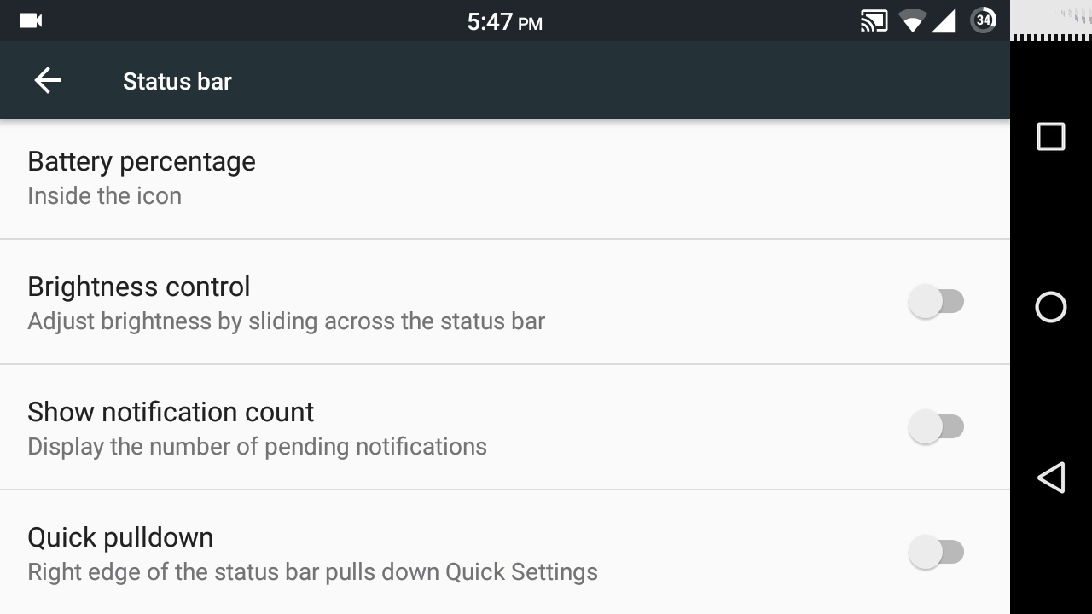
click(936, 552)
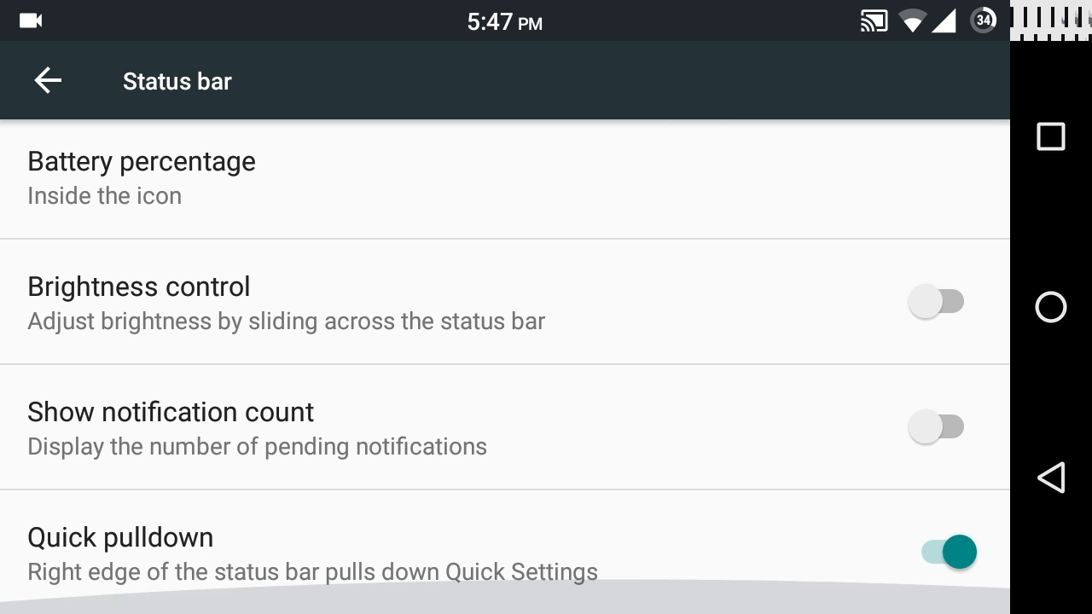
click(48, 81)
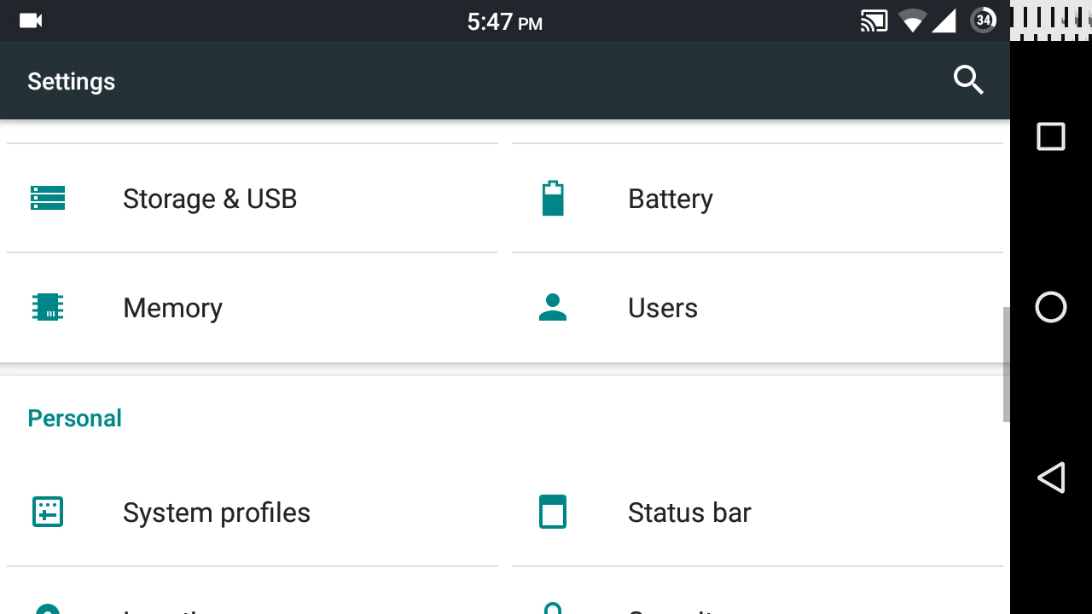
- Browse Storage & USB app storage sizes and SD card usage, then return to Settings
scroll(down, 3)
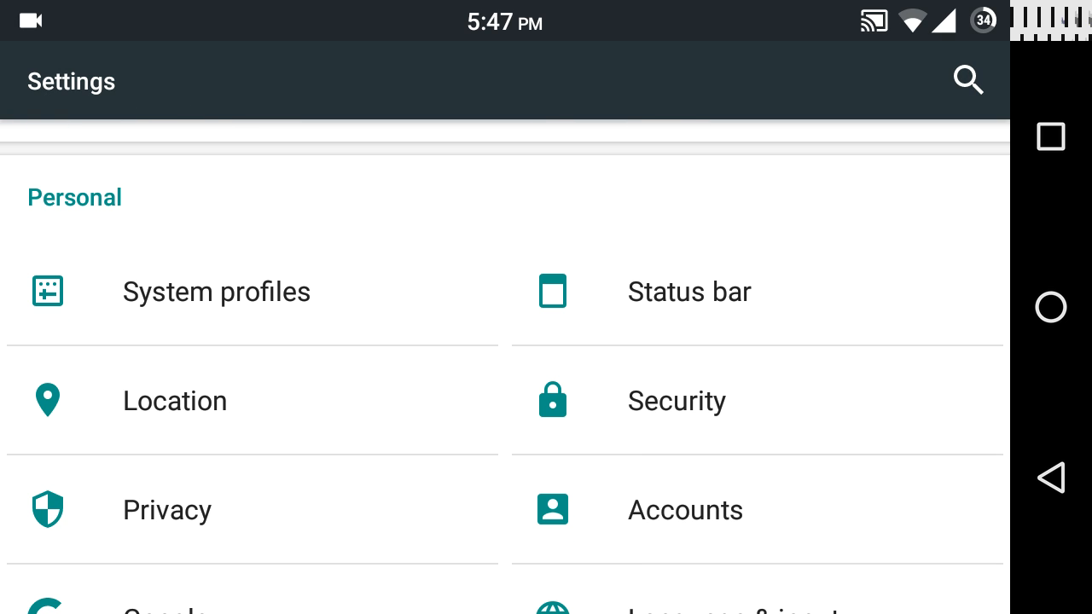
scroll(up, 3)
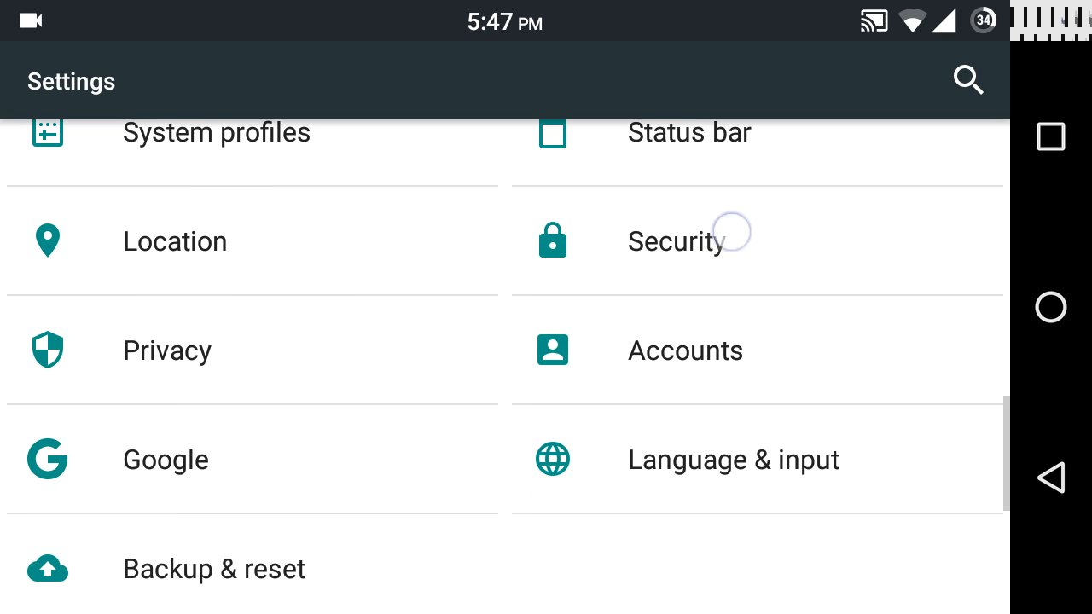
scroll(up, 3)
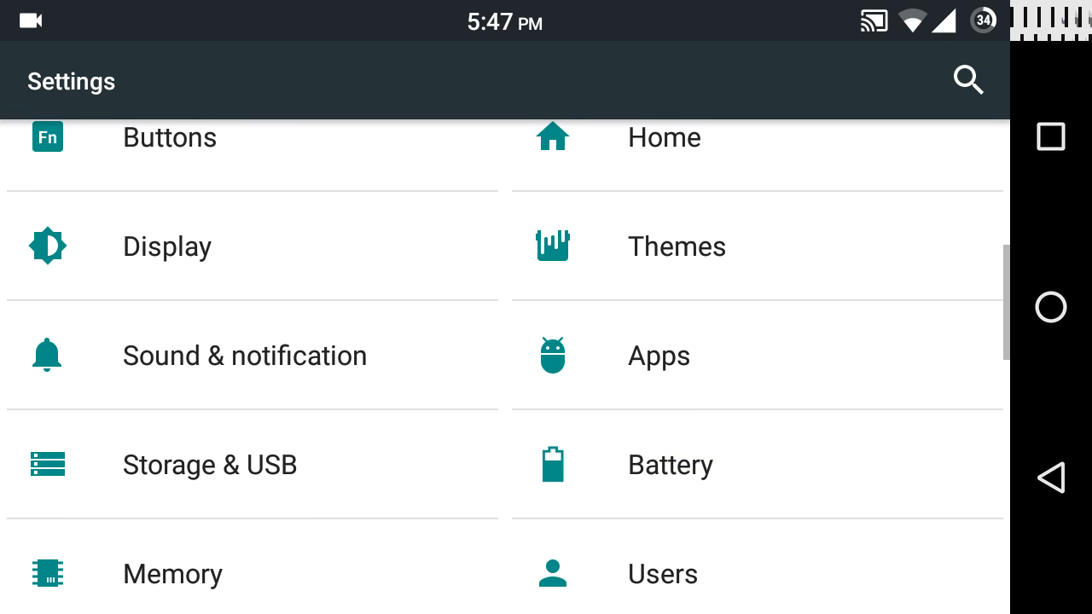
click(209, 465)
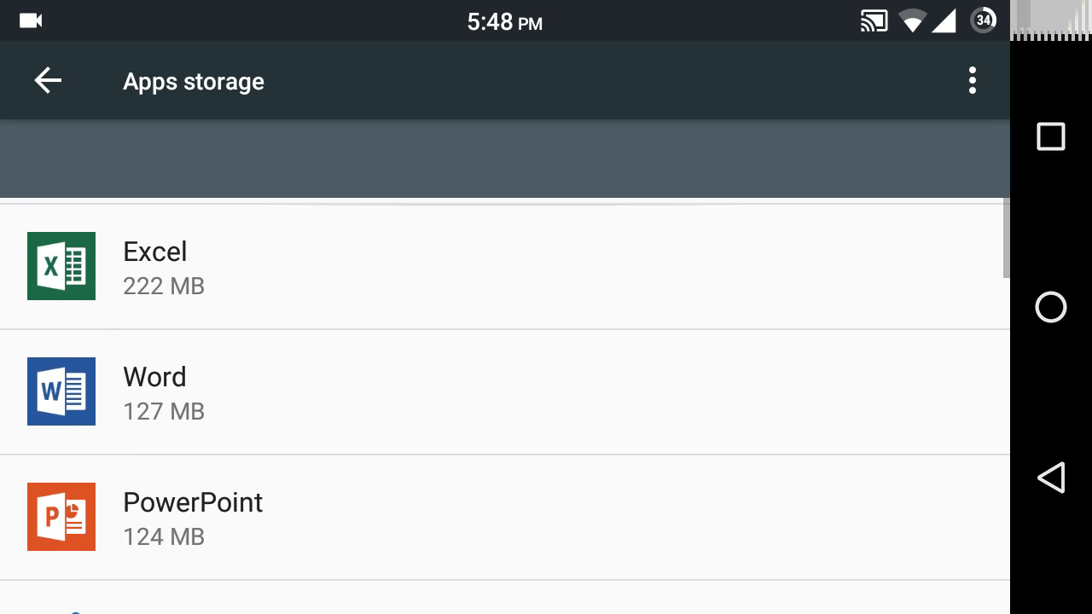
scroll(down, 3)
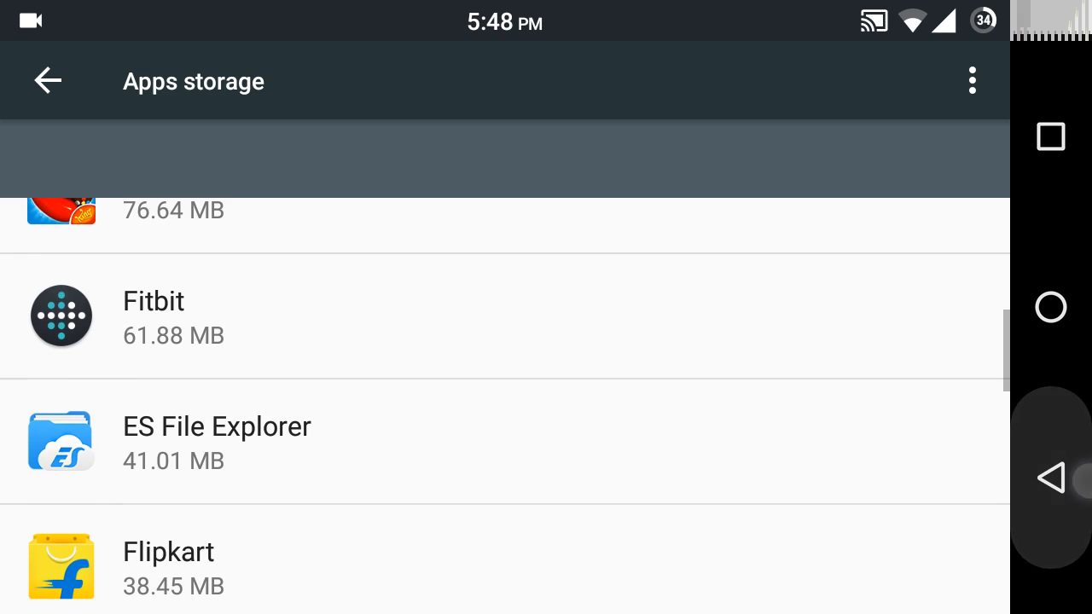
click(48, 80)
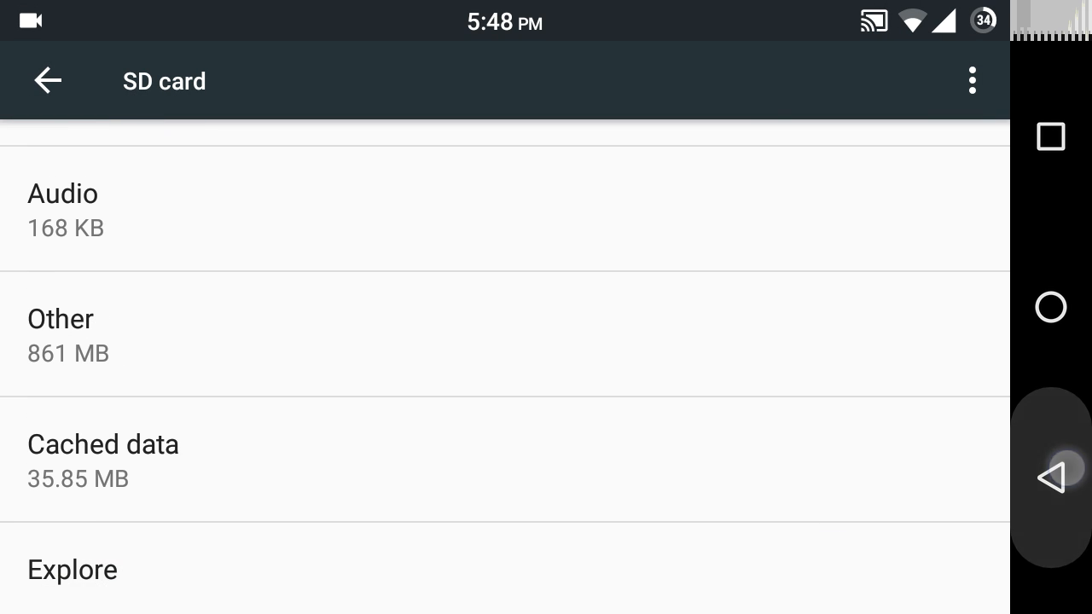
click(47, 80)
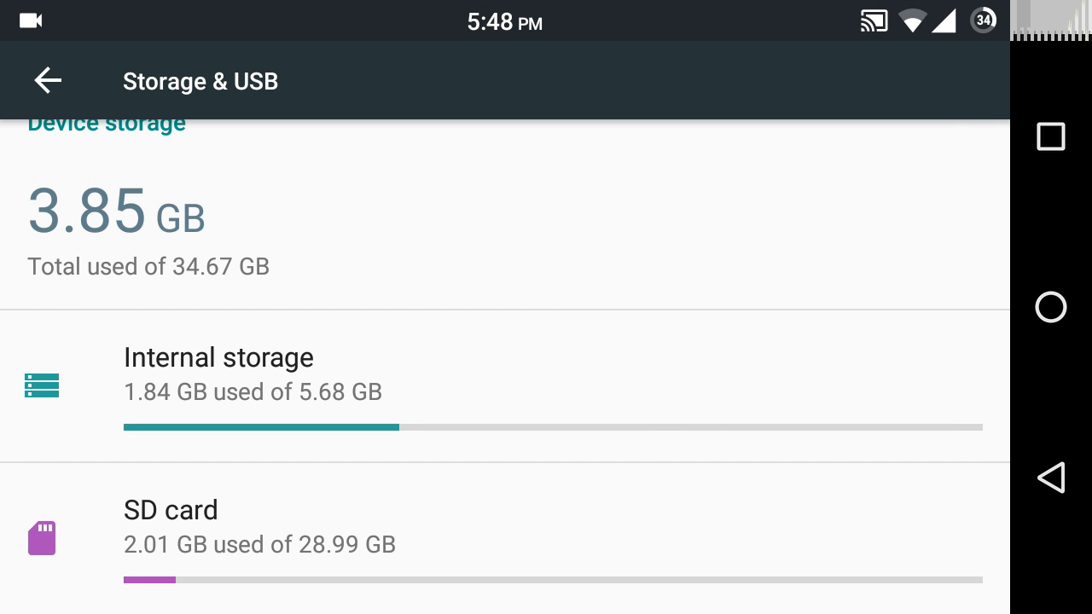
click(47, 80)
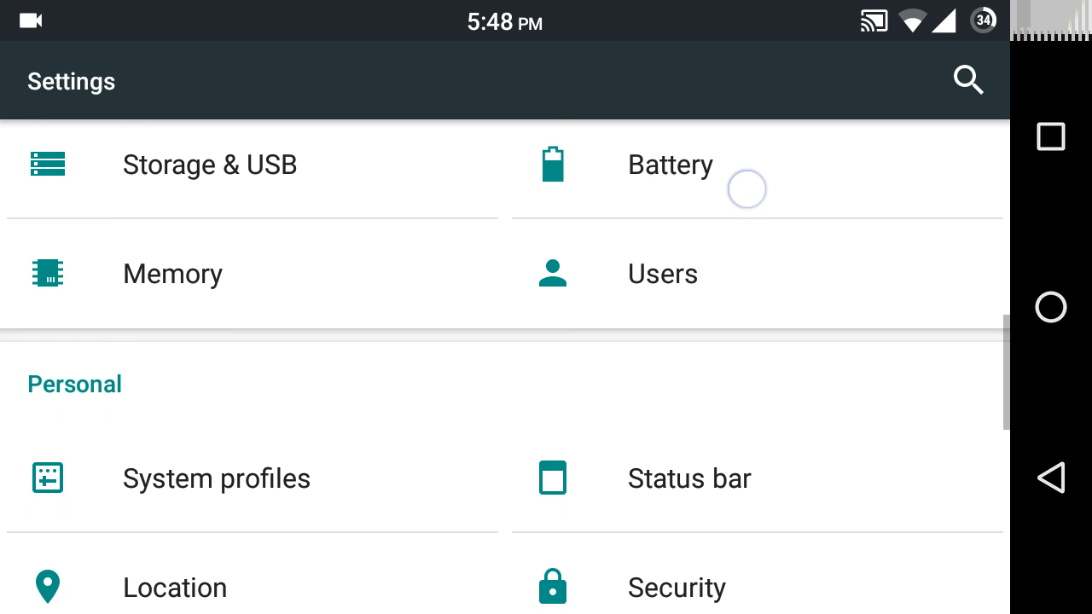
- Open Developer options and view the Root access choices, cancelling to keep Apps only
scroll(down, 3)
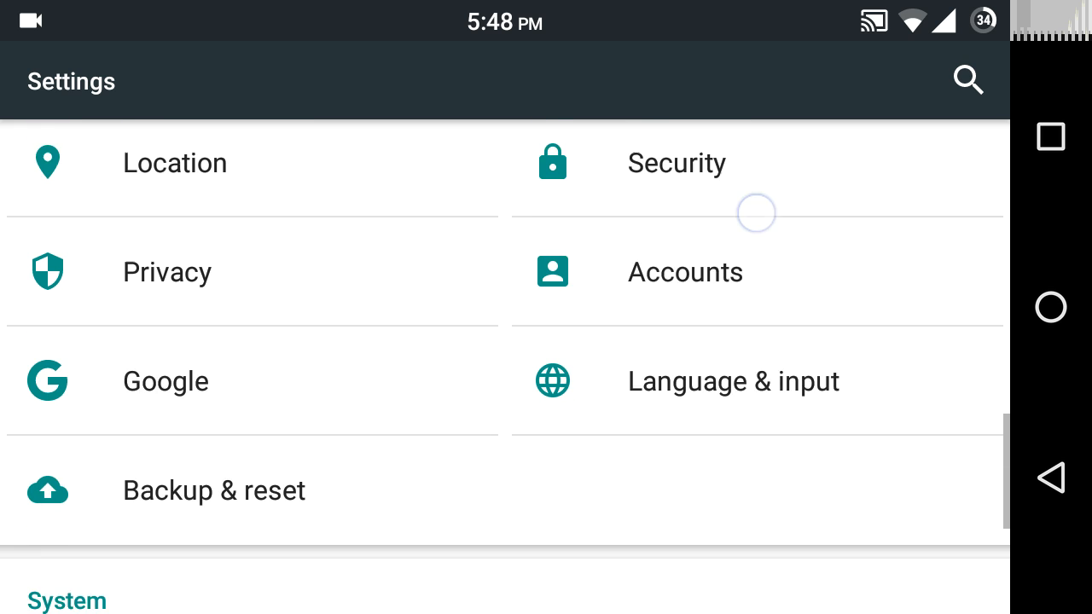
scroll(down, 3)
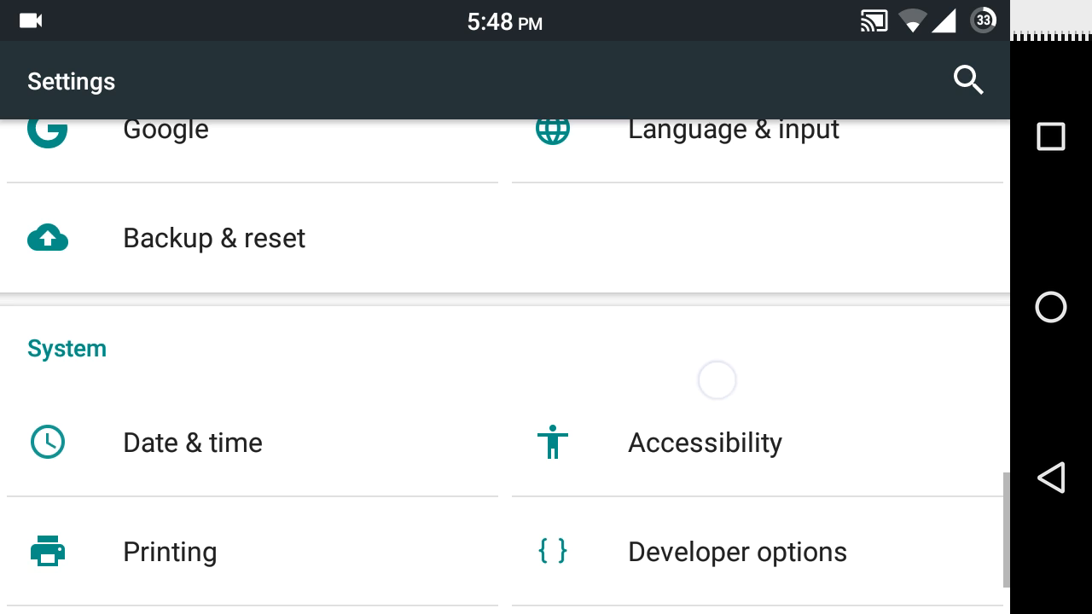
click(737, 552)
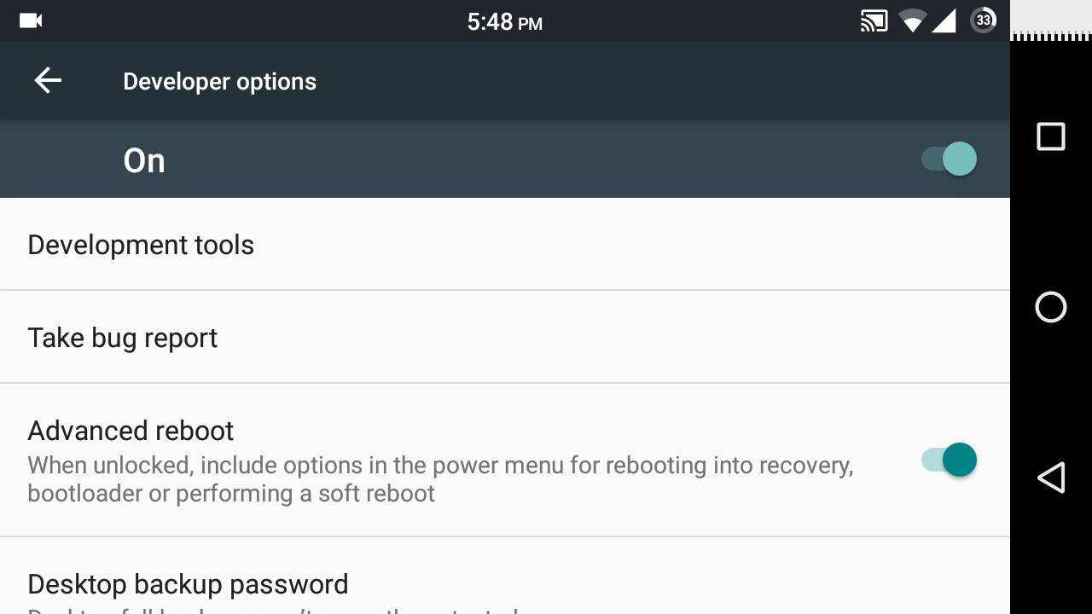
click(48, 80)
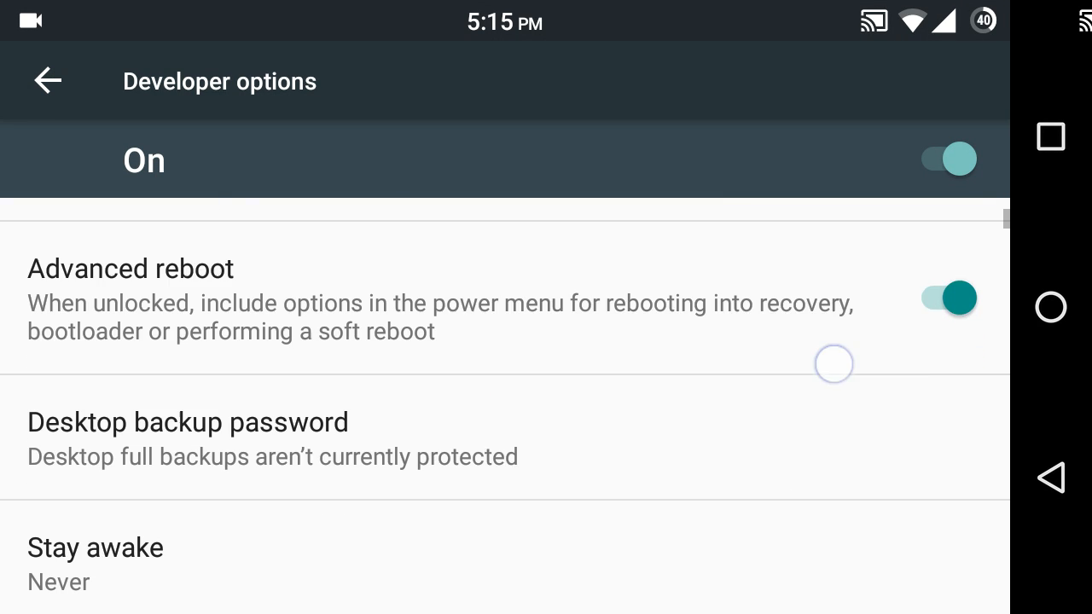
scroll(down, 3)
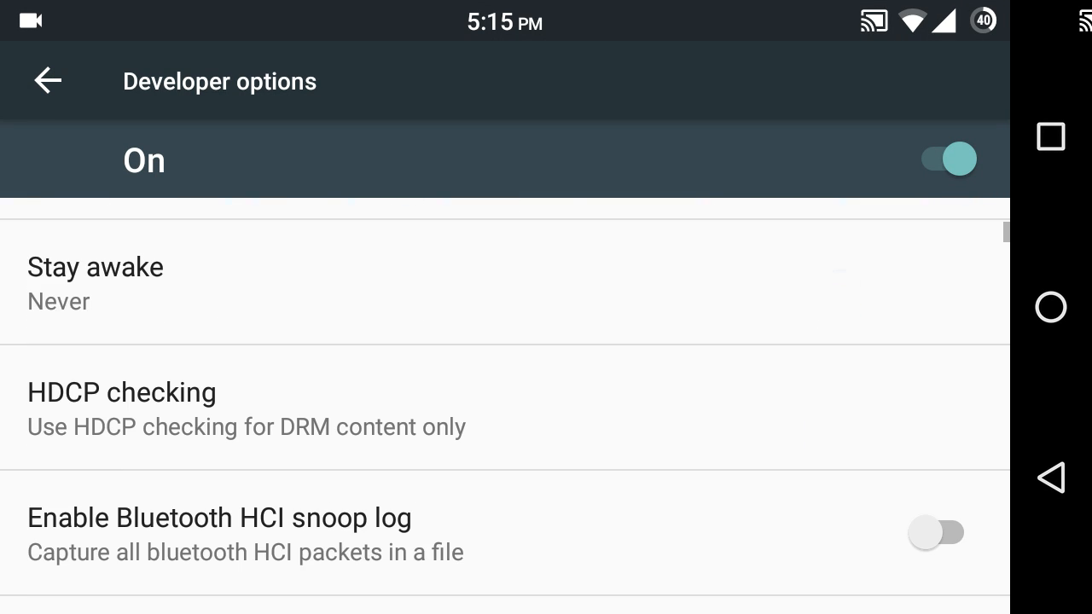
scroll(up, 3)
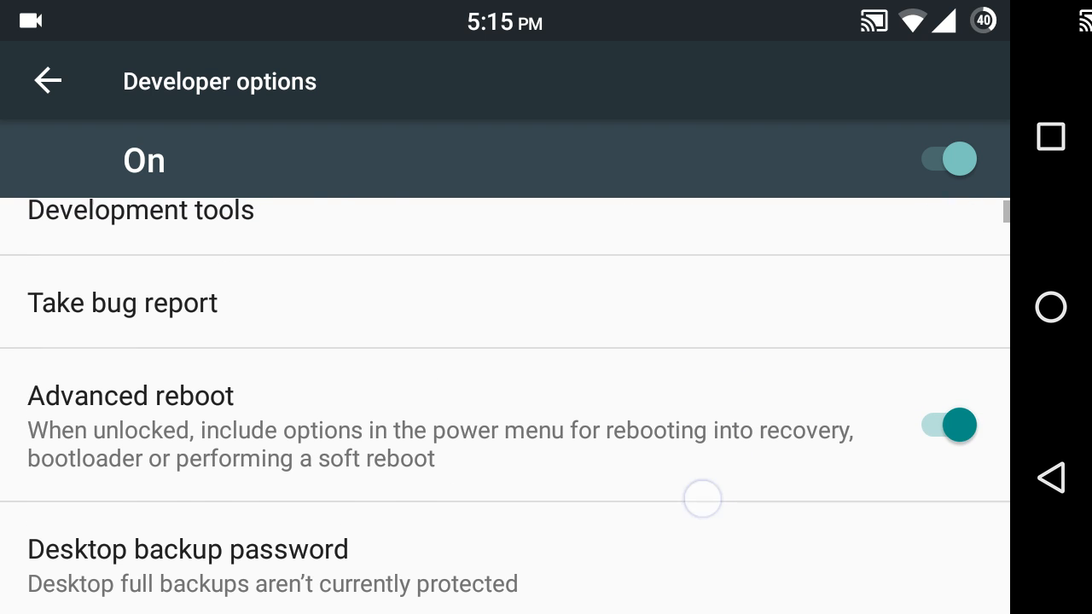
scroll(down, 3)
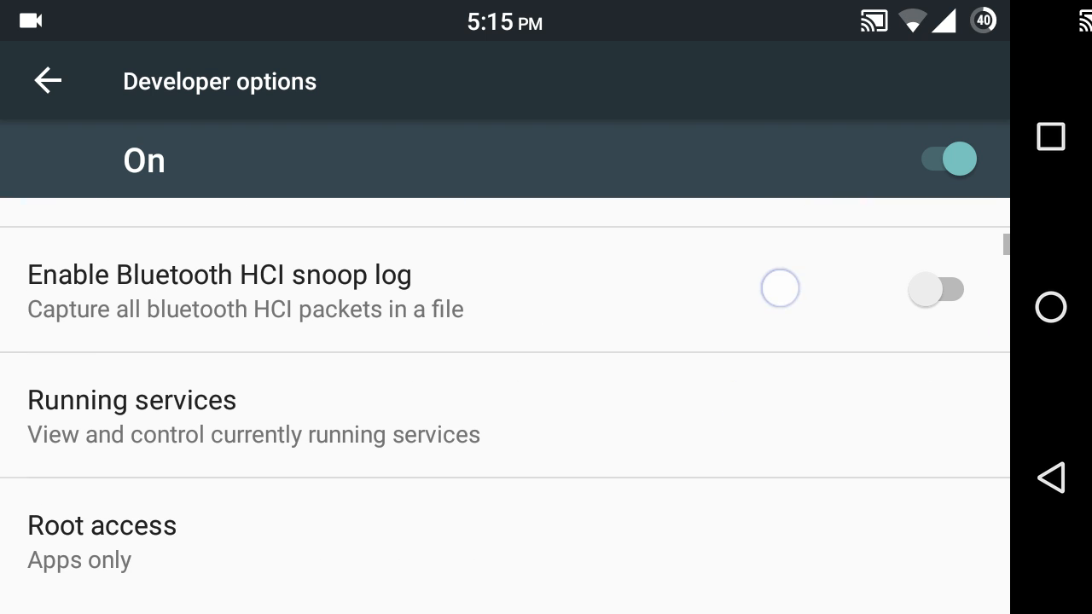
click(101, 538)
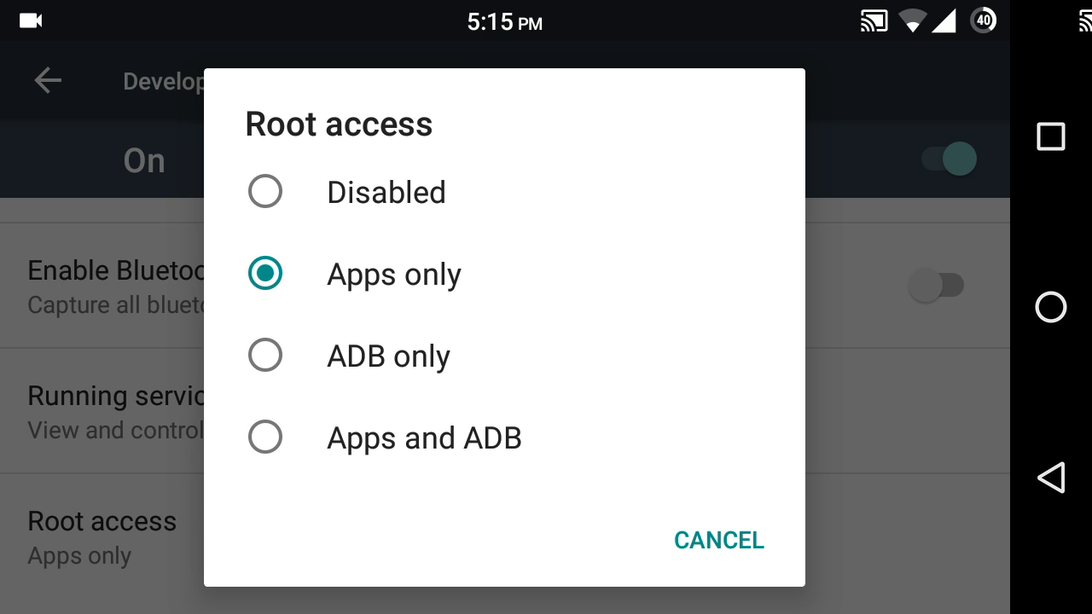
click(718, 540)
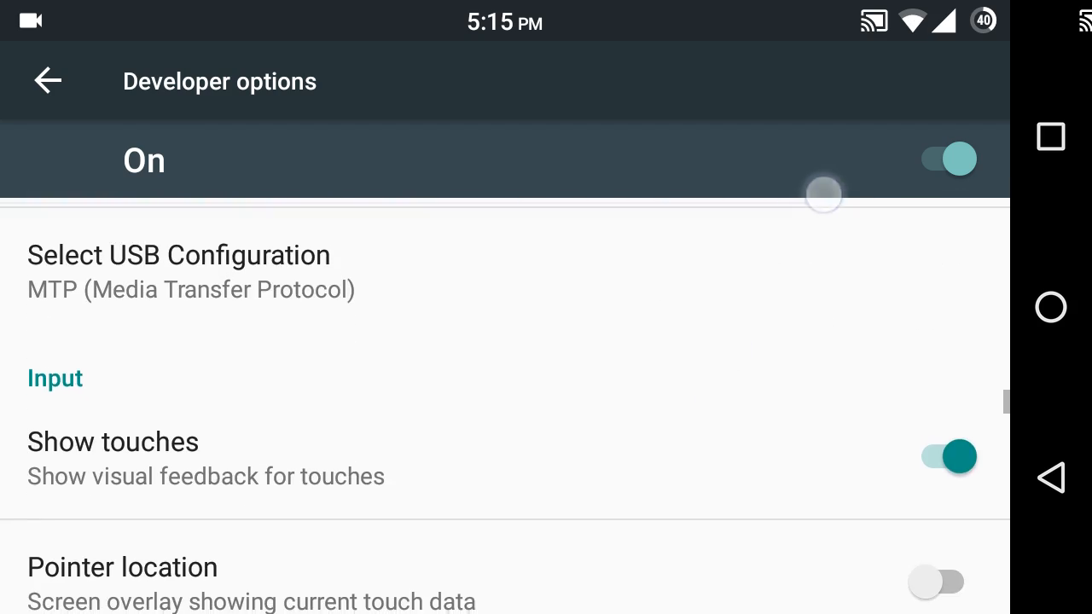
- Switch Multi-window mode off and back on, then go to the home screen
scroll(up, 3)
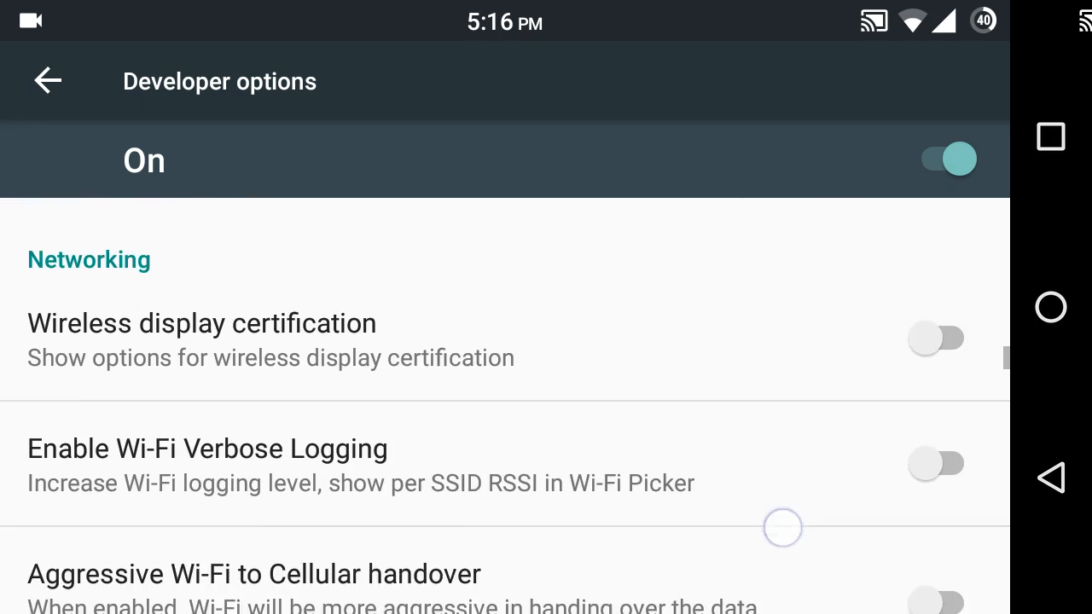
scroll(down, 3)
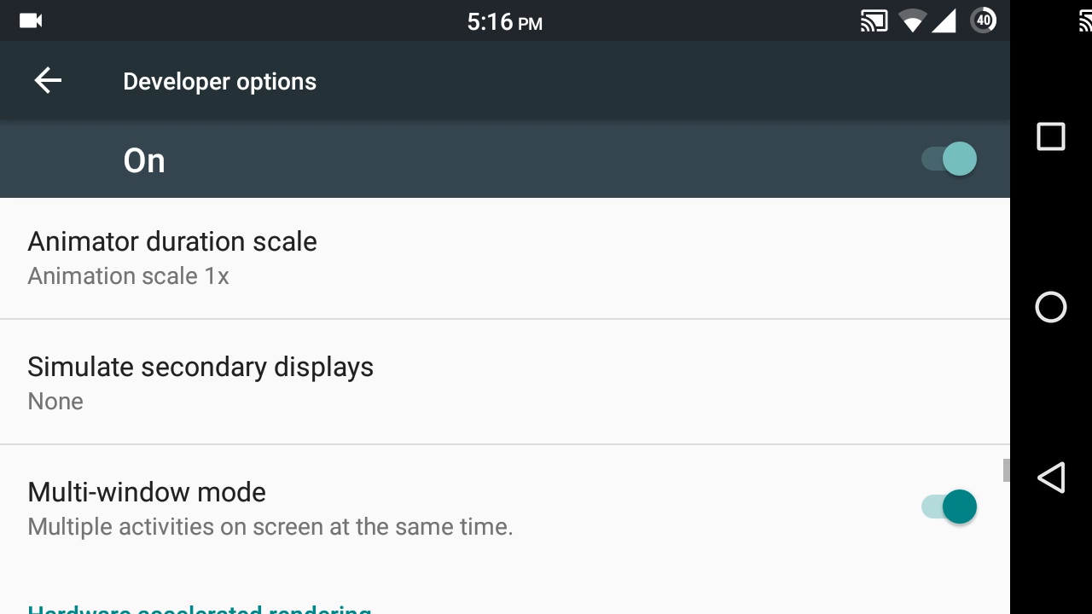
click(942, 506)
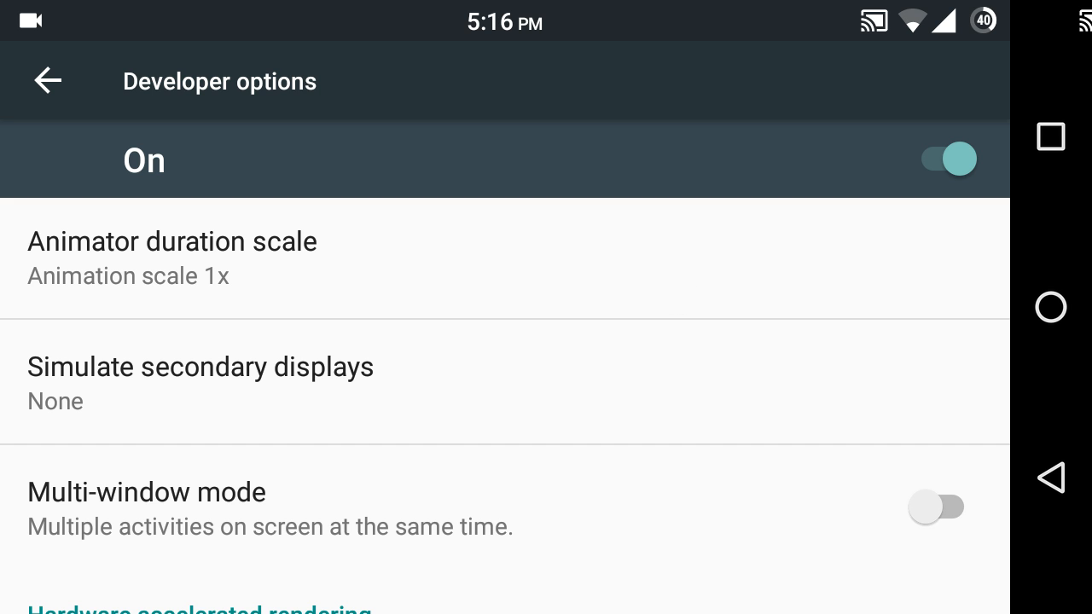
click(935, 507)
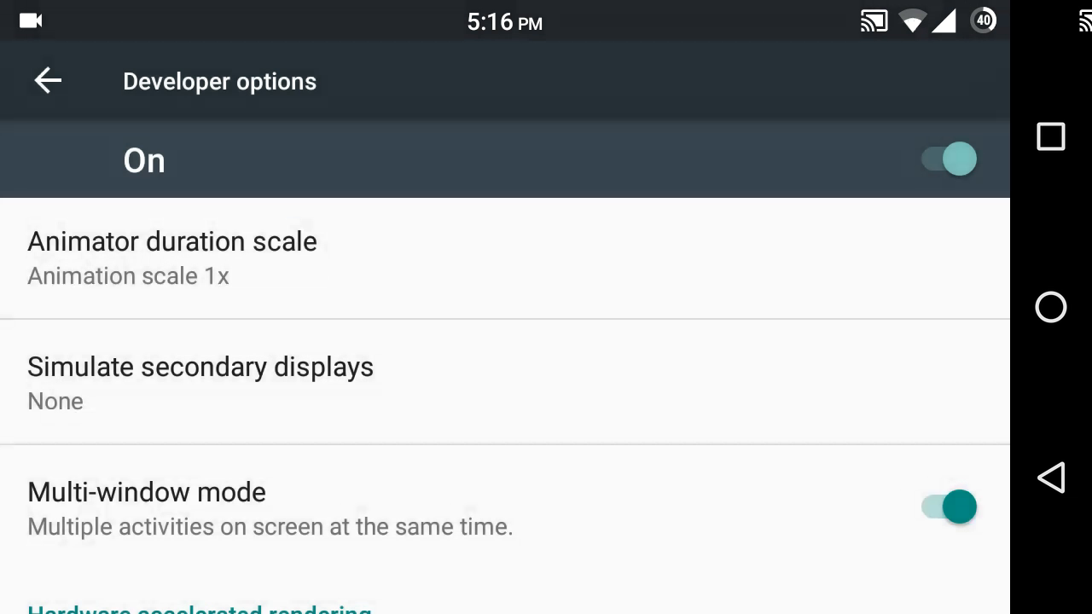
click(1050, 307)
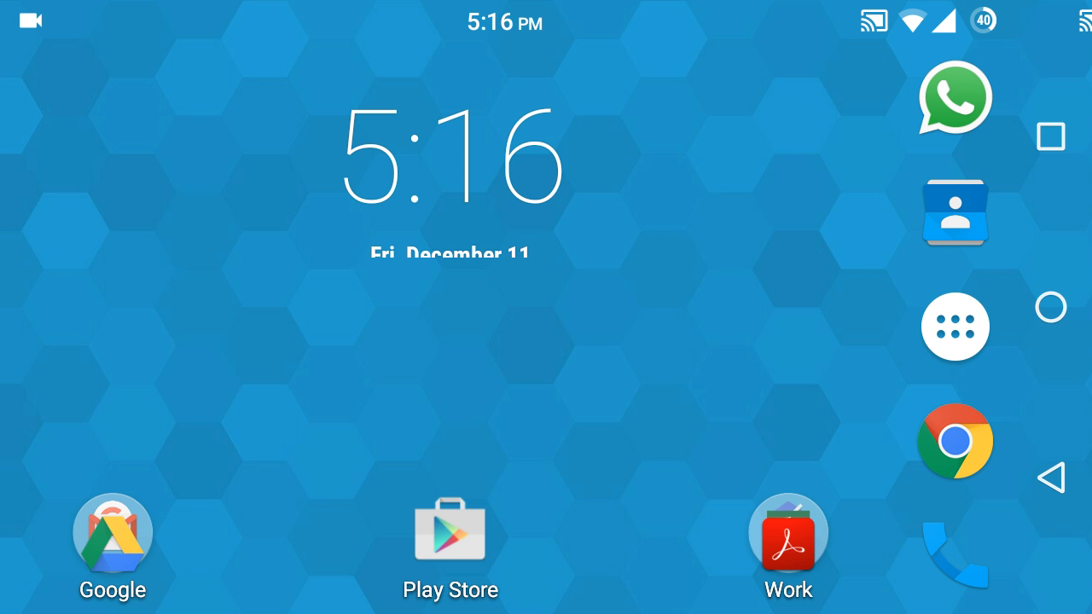
- Launch the Google app from the app drawer
click(955, 326)
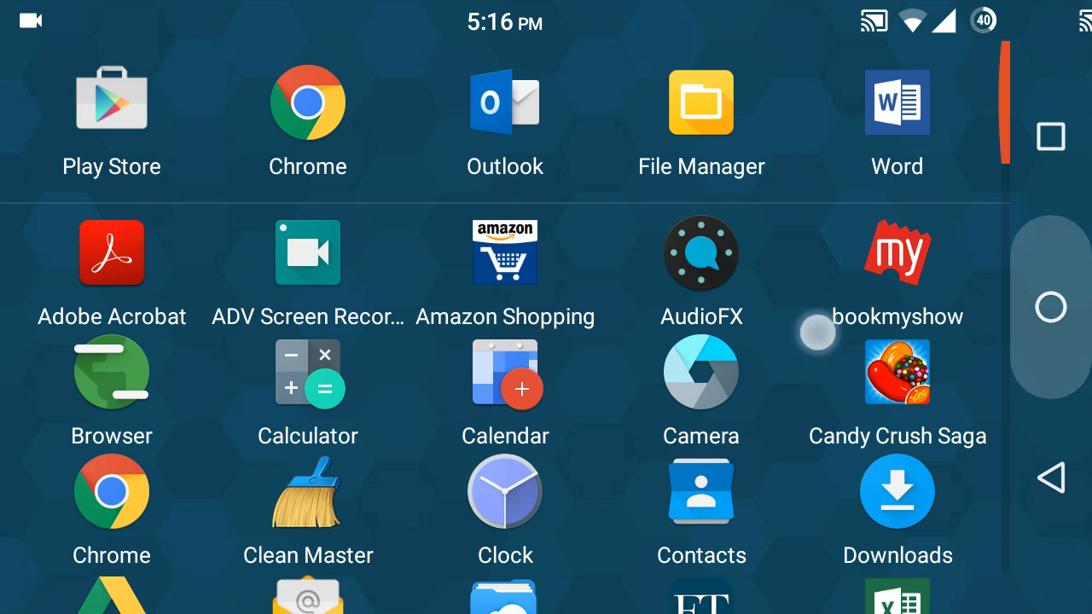
scroll(up, 3)
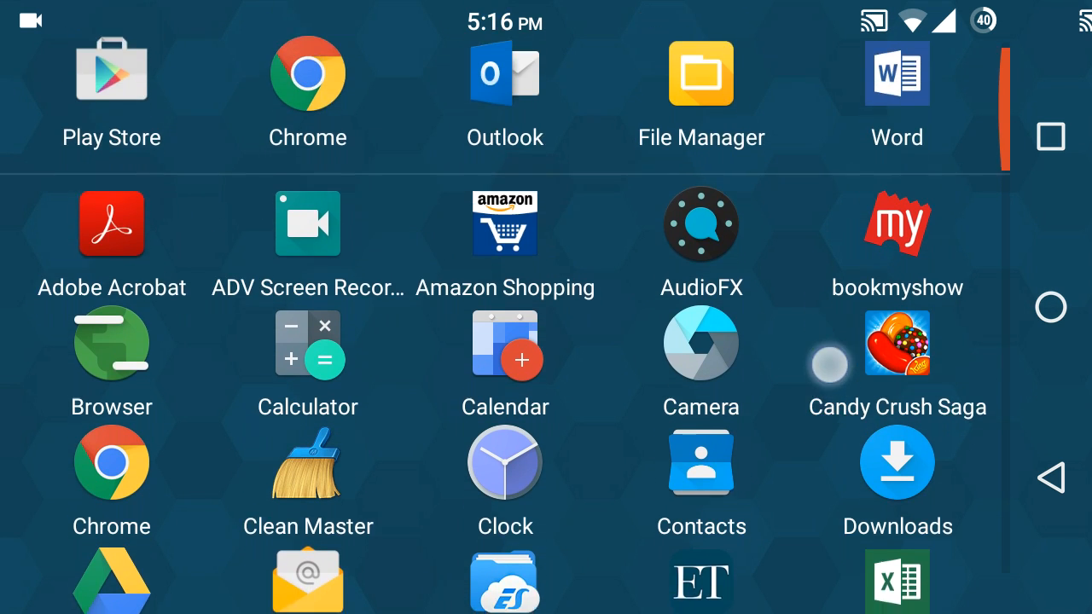
scroll(down, 3)
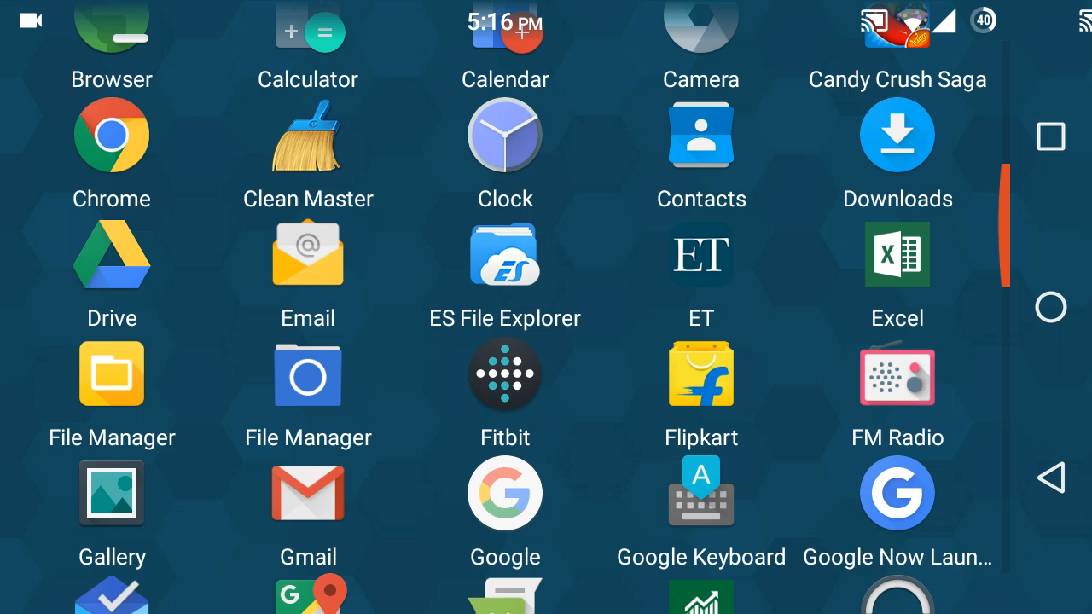
click(505, 493)
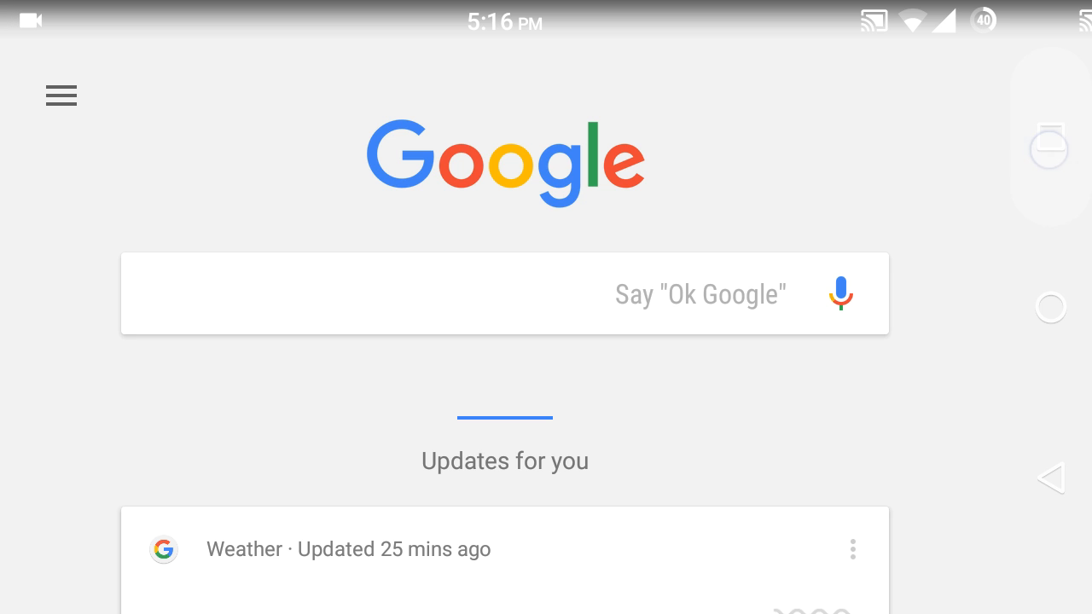
- Dock Google beside Chrome in split screen and load the windowscentral article
click(1050, 136)
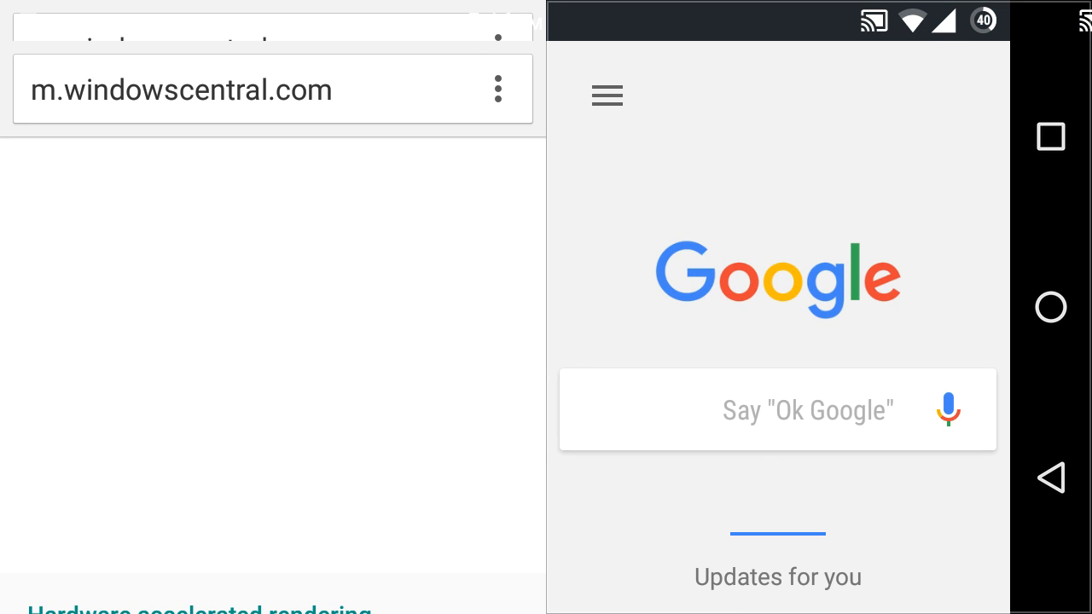
scroll(up, 3)
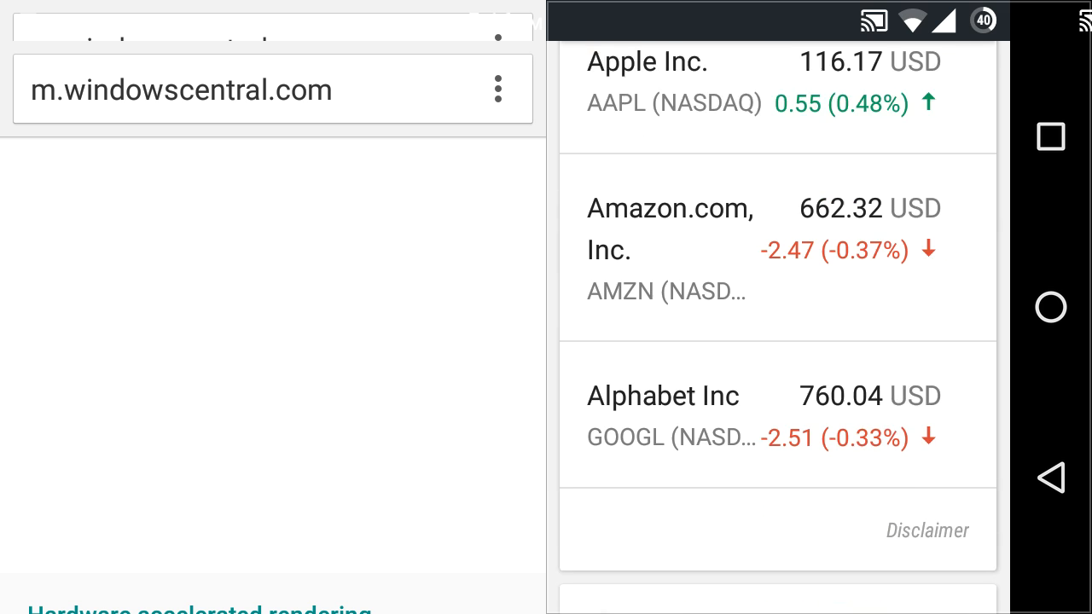
scroll(up, 3)
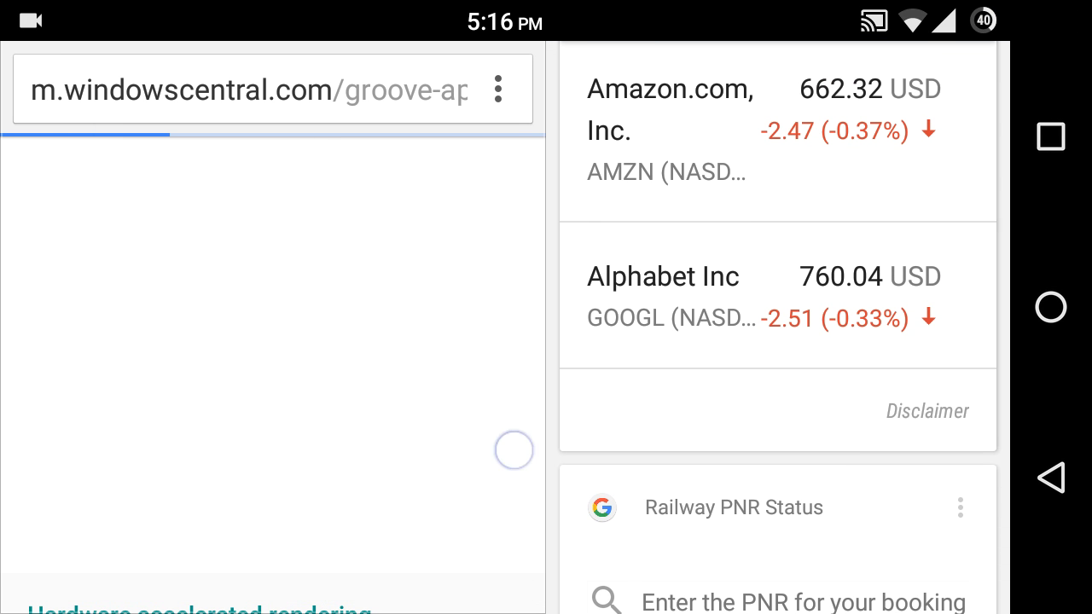
click(1050, 136)
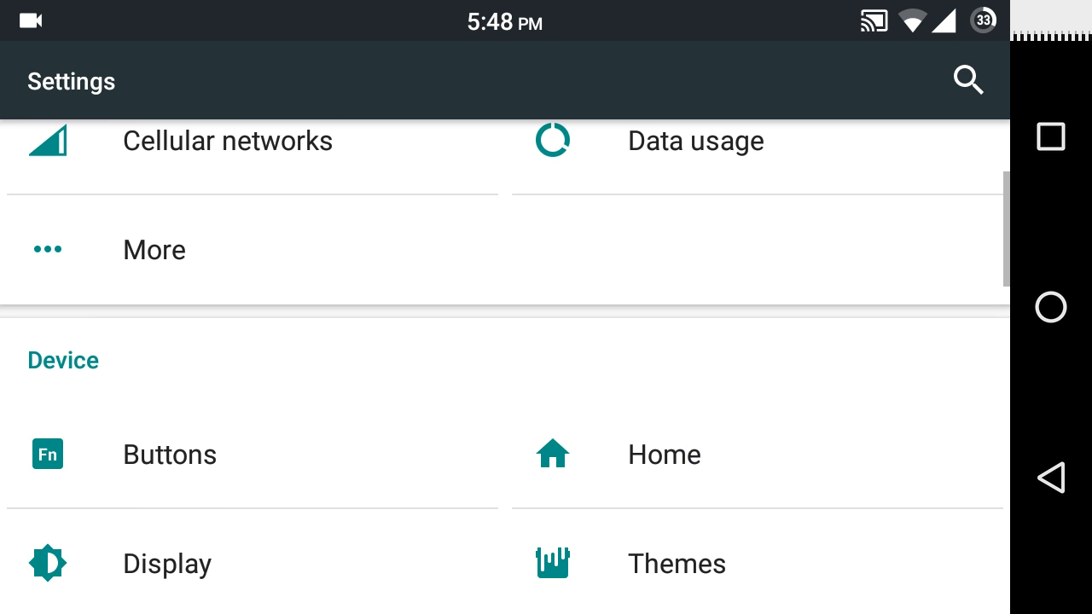
- Open the installed Apps list in Settings and scroll down to Chrome
scroll(down, 3)
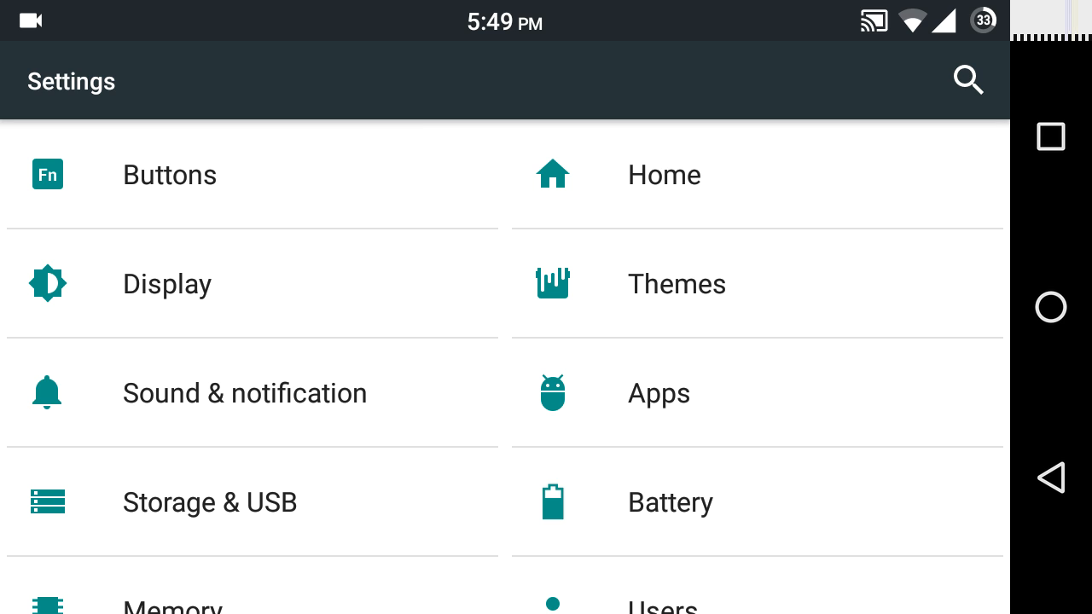
click(658, 393)
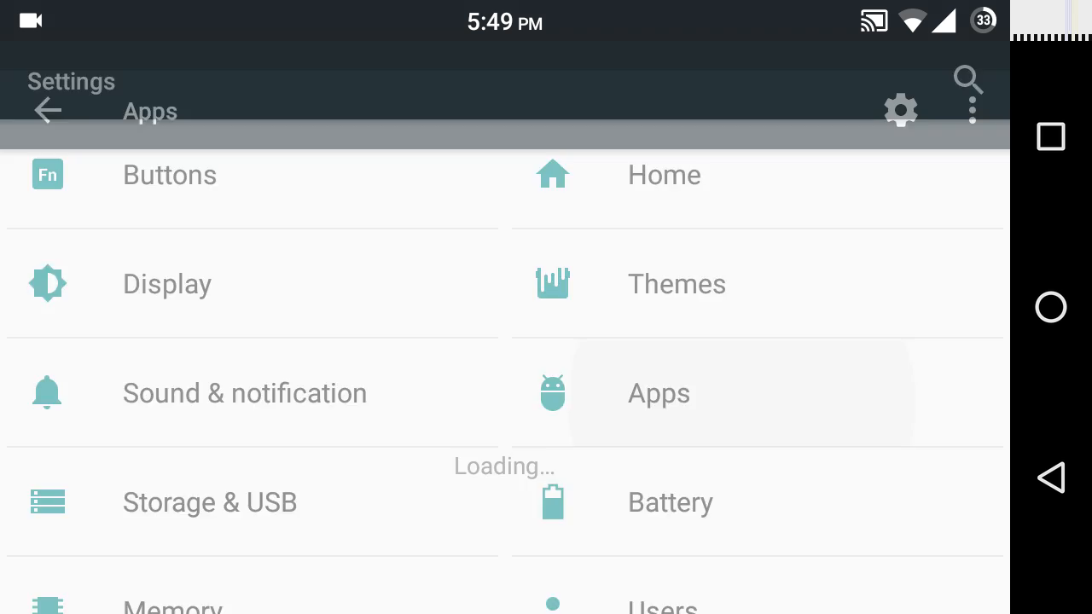
click(658, 393)
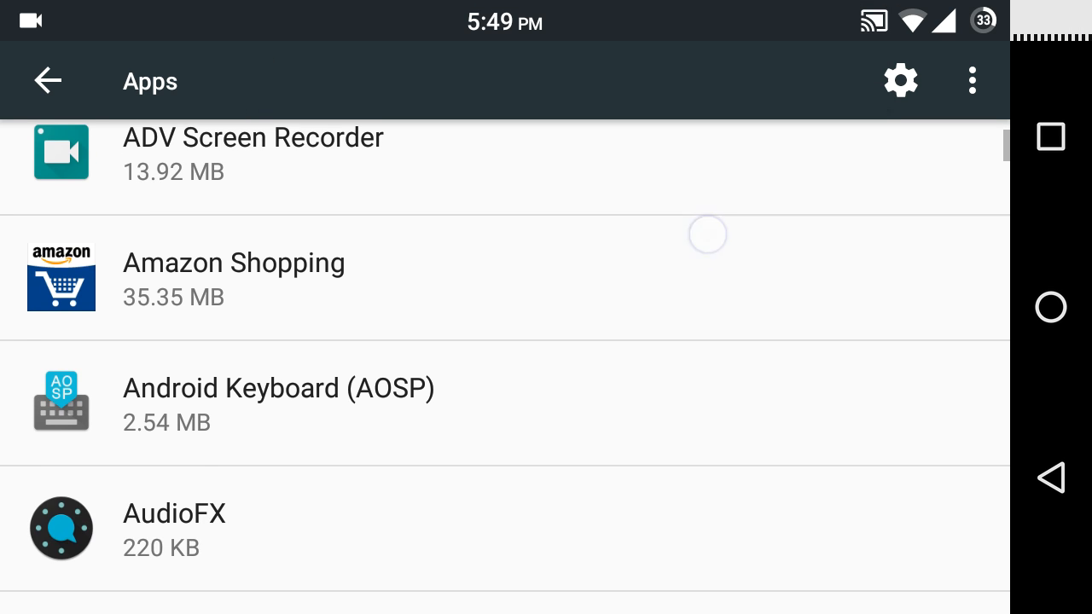
scroll(down, 3)
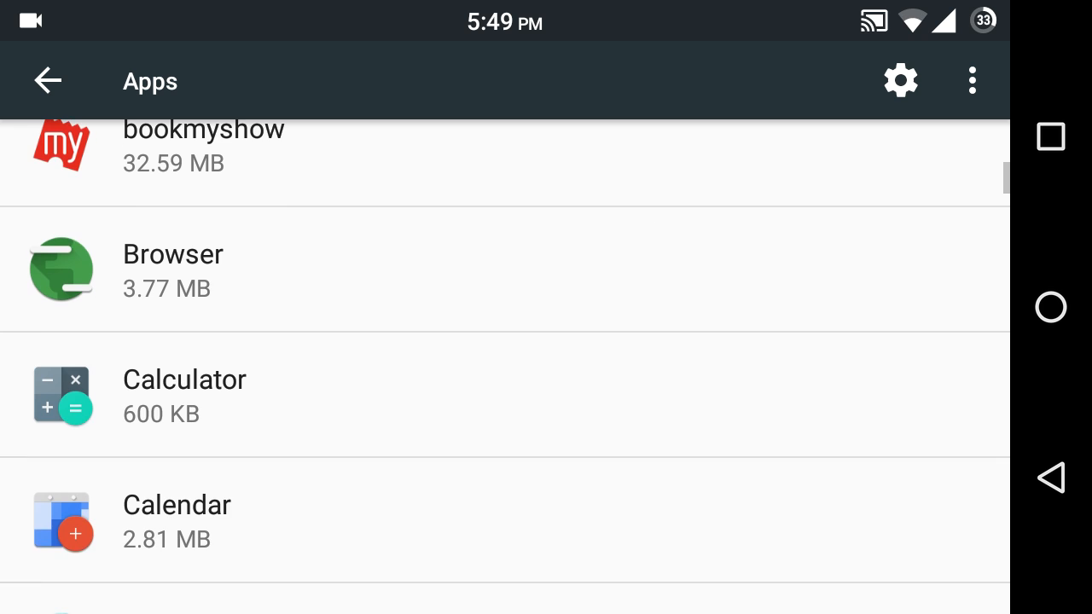
scroll(down, 3)
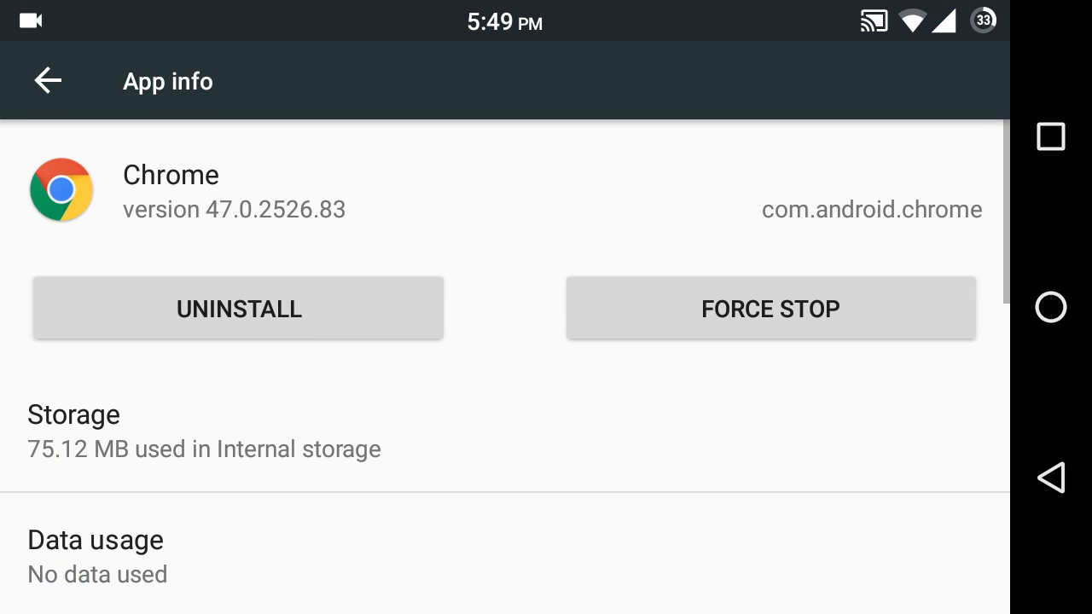
scroll(down, 3)
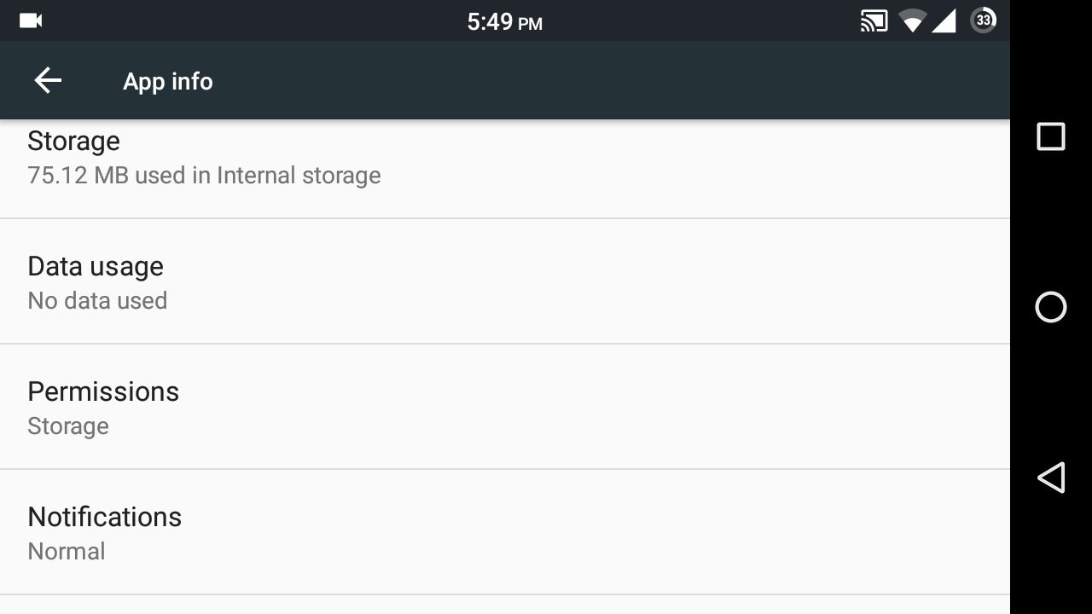
- Review Chrome's permissions, with only Storage allowed, then return to the Apps list
click(104, 407)
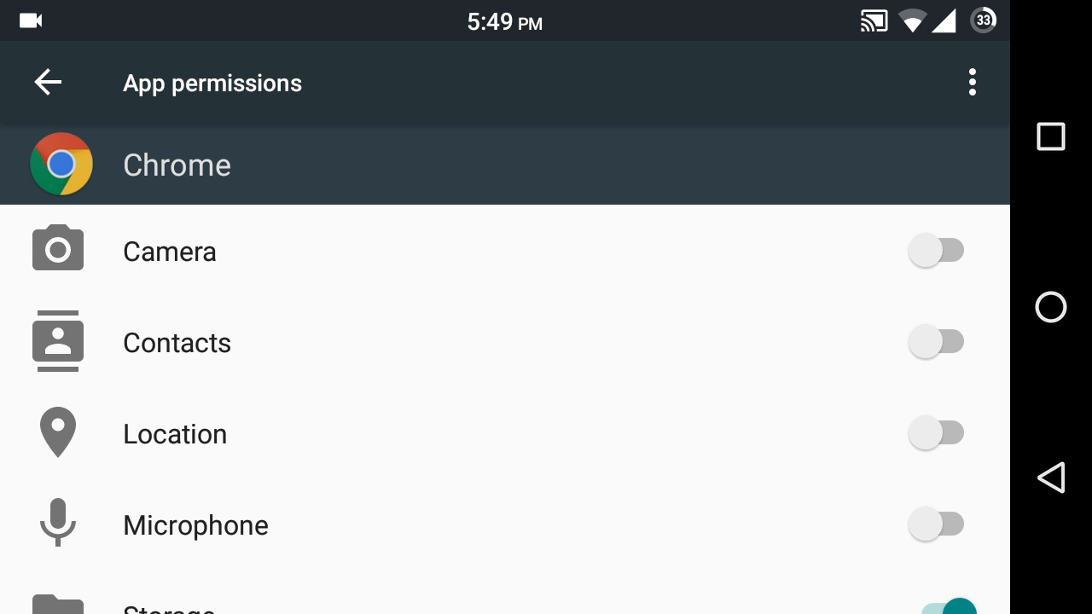
click(723, 520)
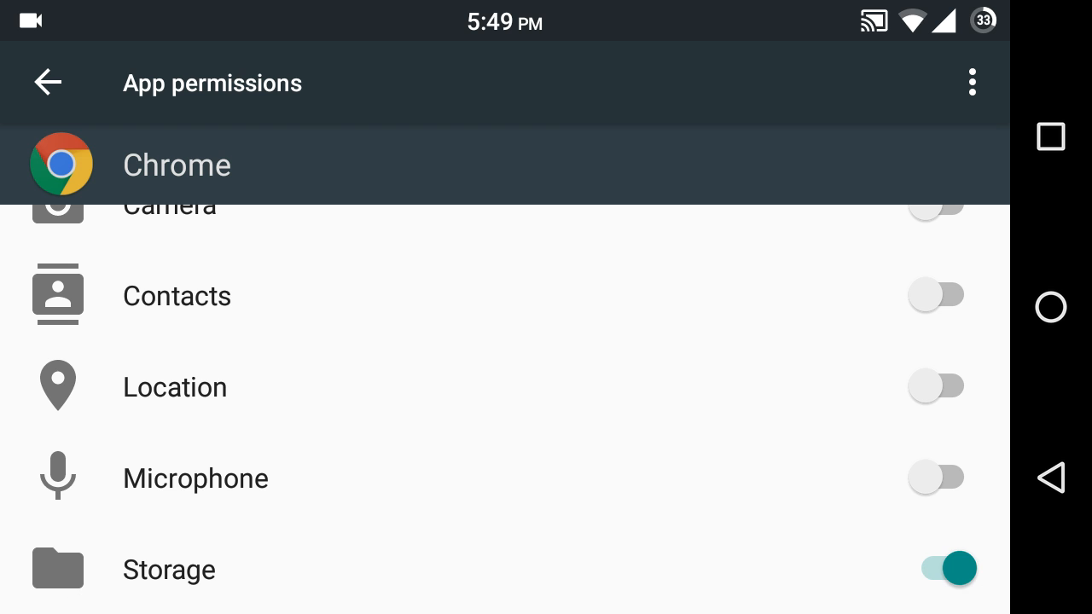
click(47, 82)
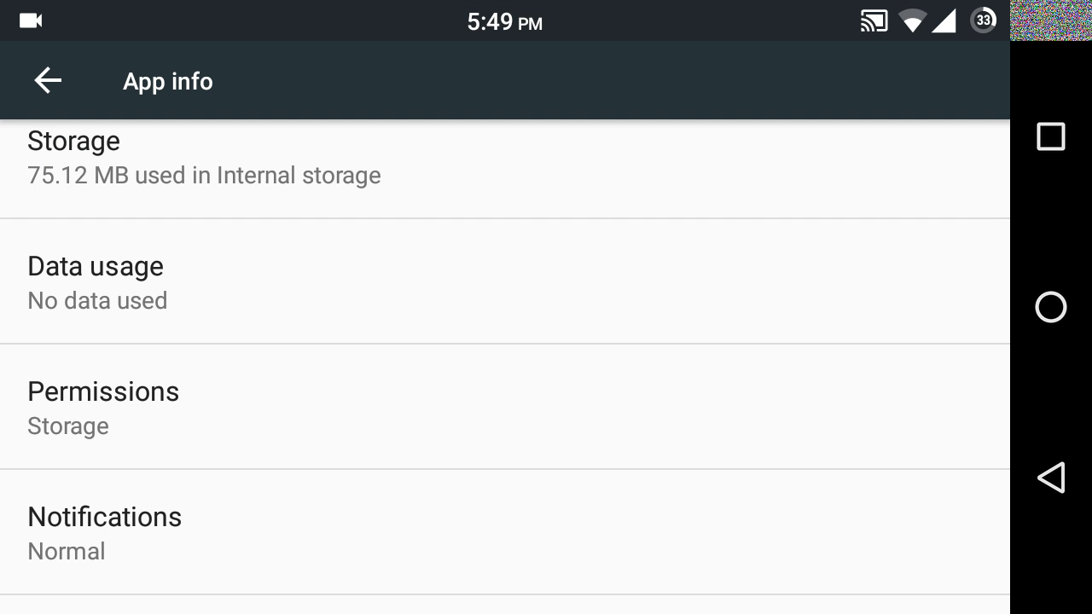
scroll(down, 3)
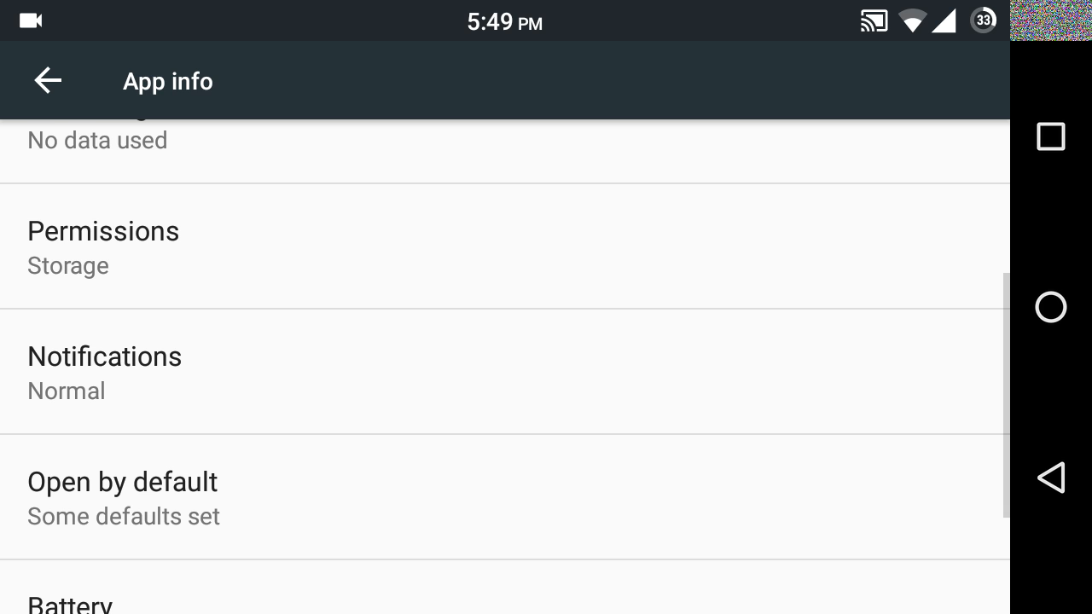
scroll(down, 3)
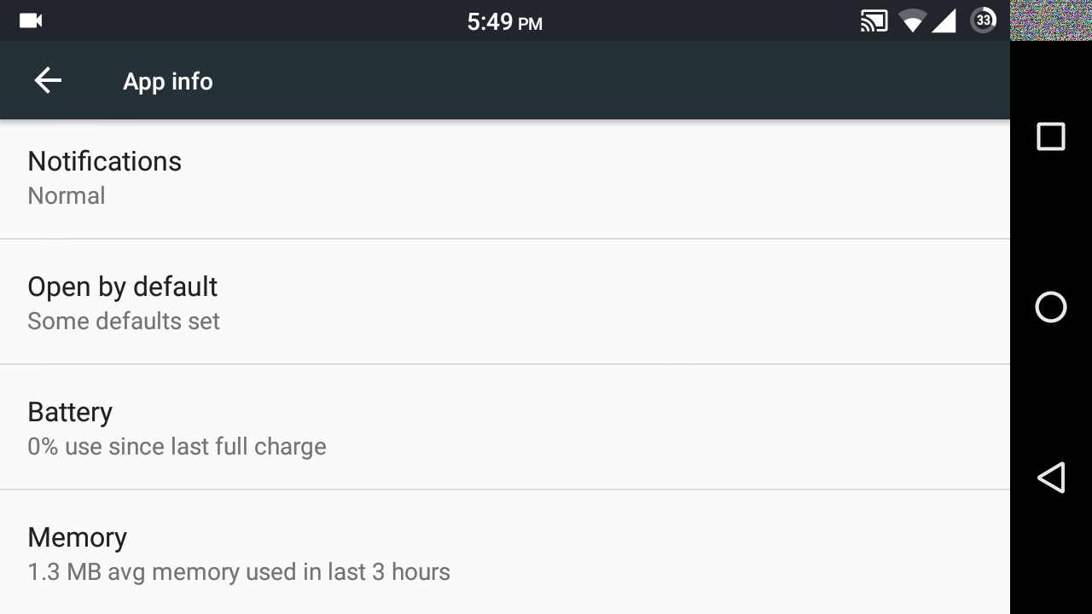
click(47, 81)
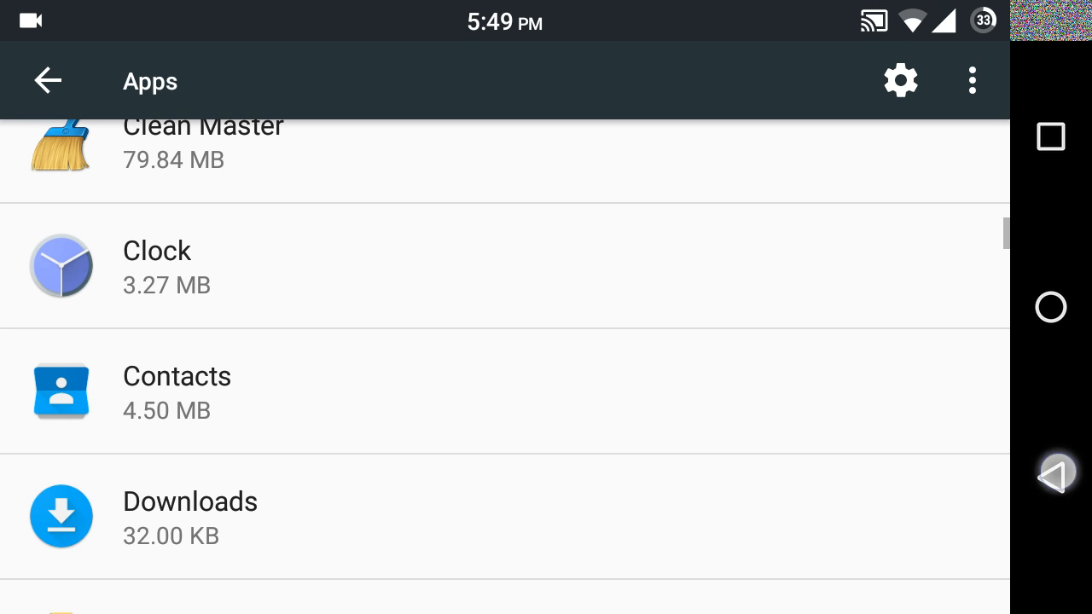
- View Battery history details (about 33%, roughly 5 hours left), then go home
click(47, 81)
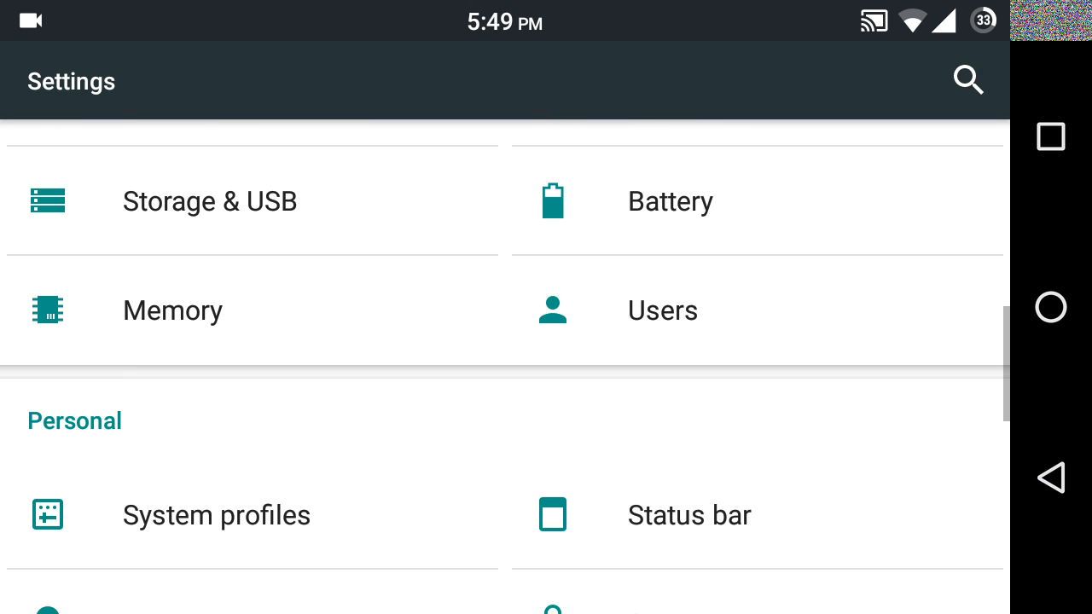
scroll(down, 3)
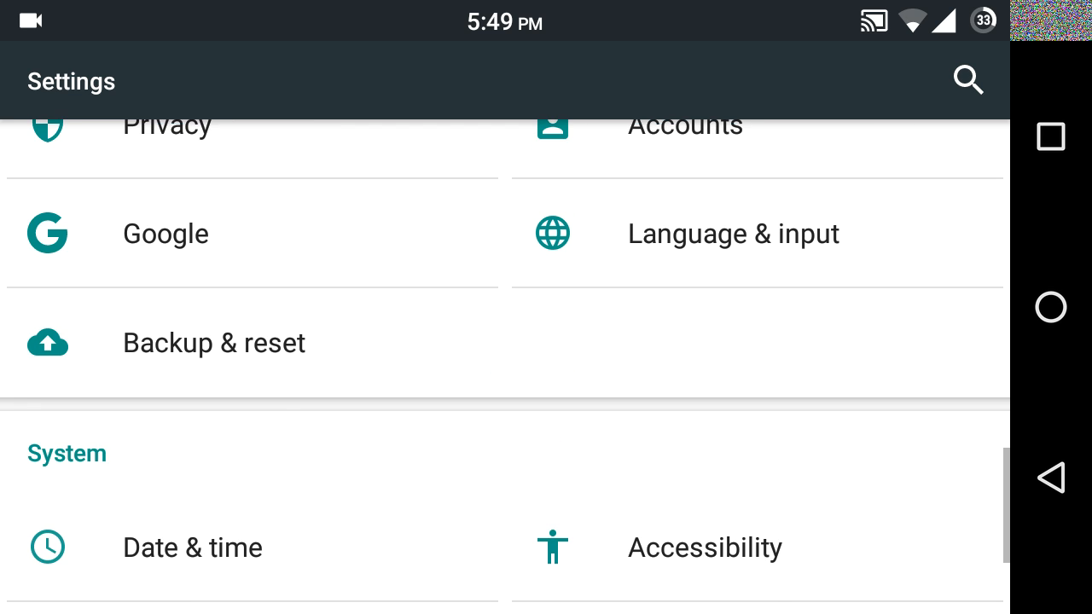
scroll(up, 3)
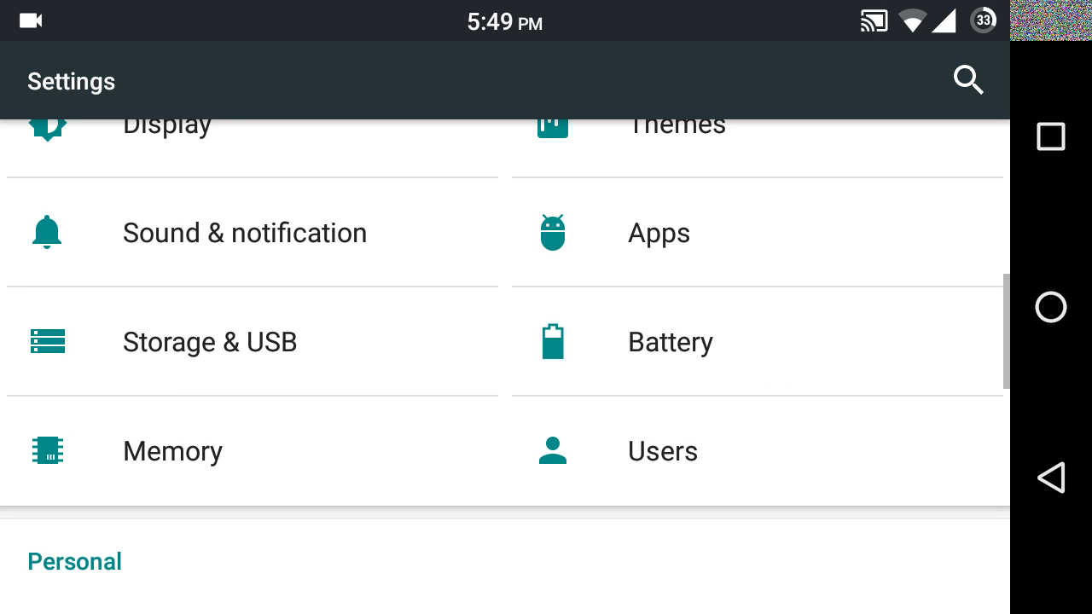
scroll(down, 3)
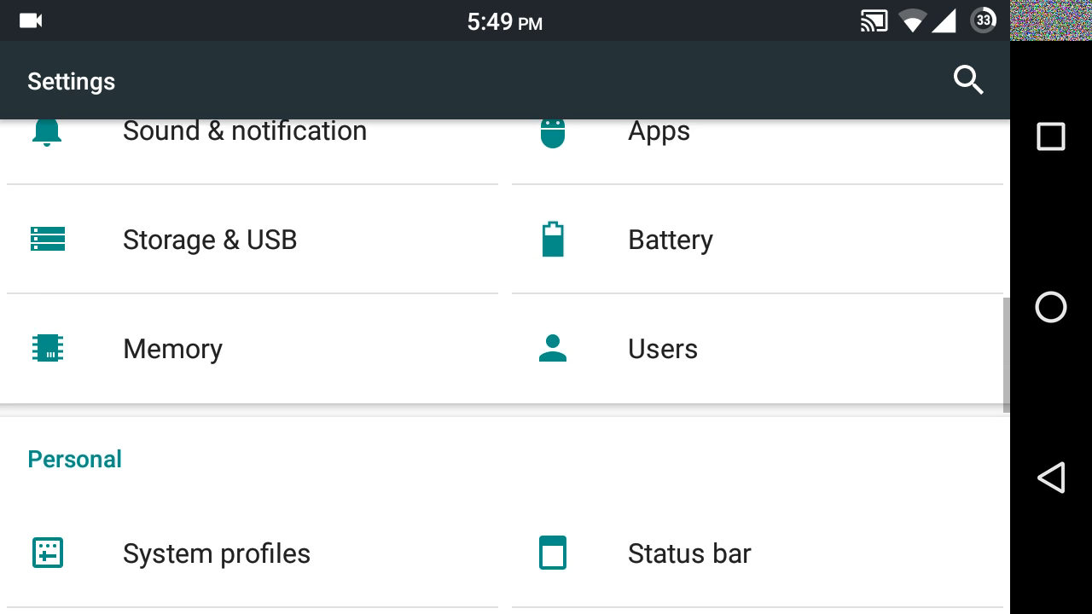
click(670, 238)
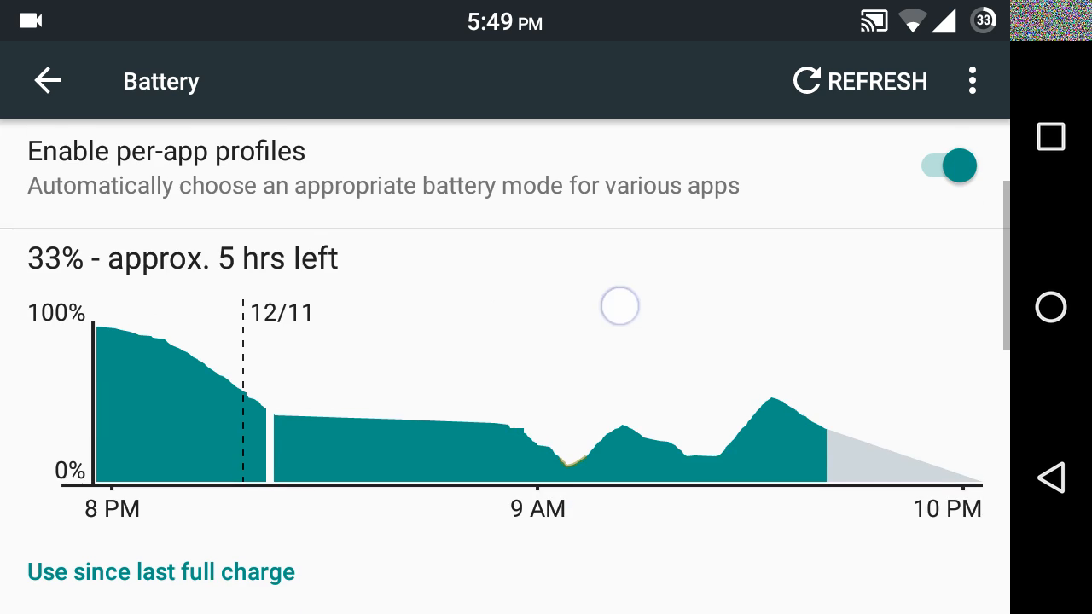
click(620, 305)
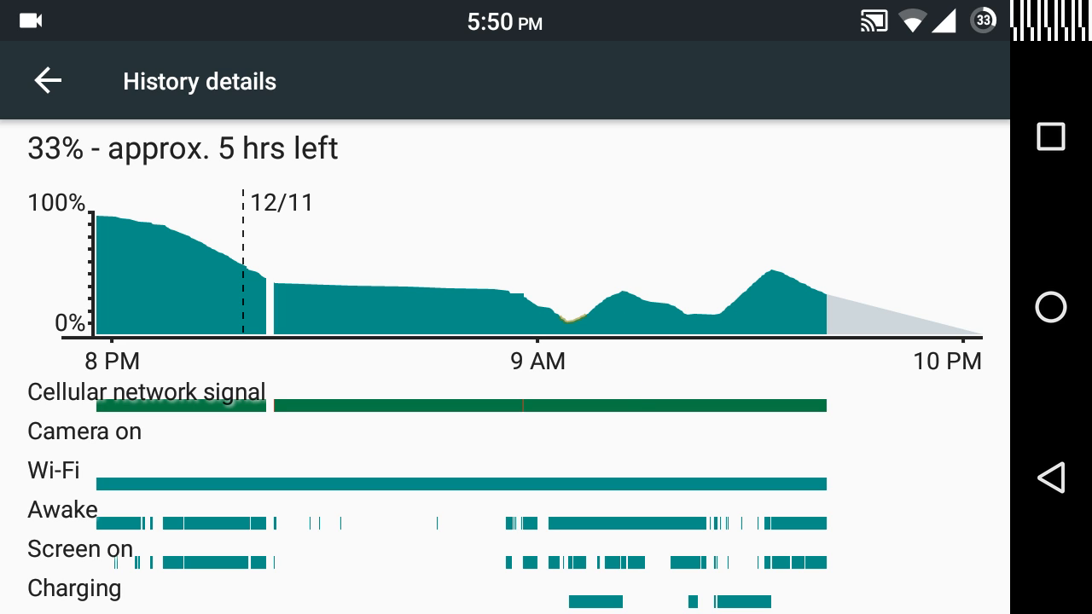
click(47, 81)
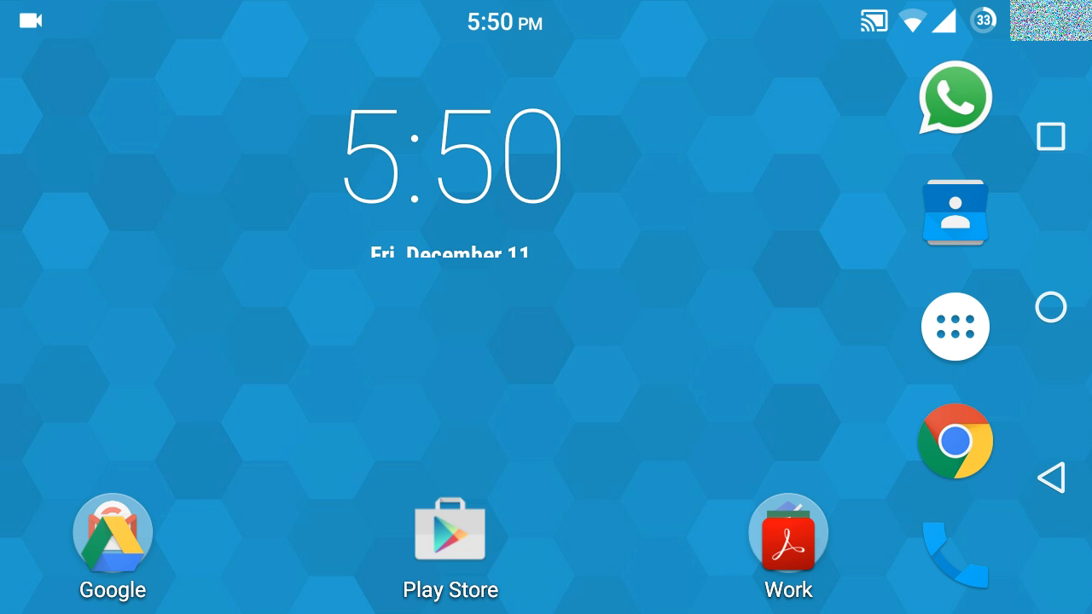
- Launch Outlook from the Work folder and open the WMPoweruser Dev Center update email
click(787, 533)
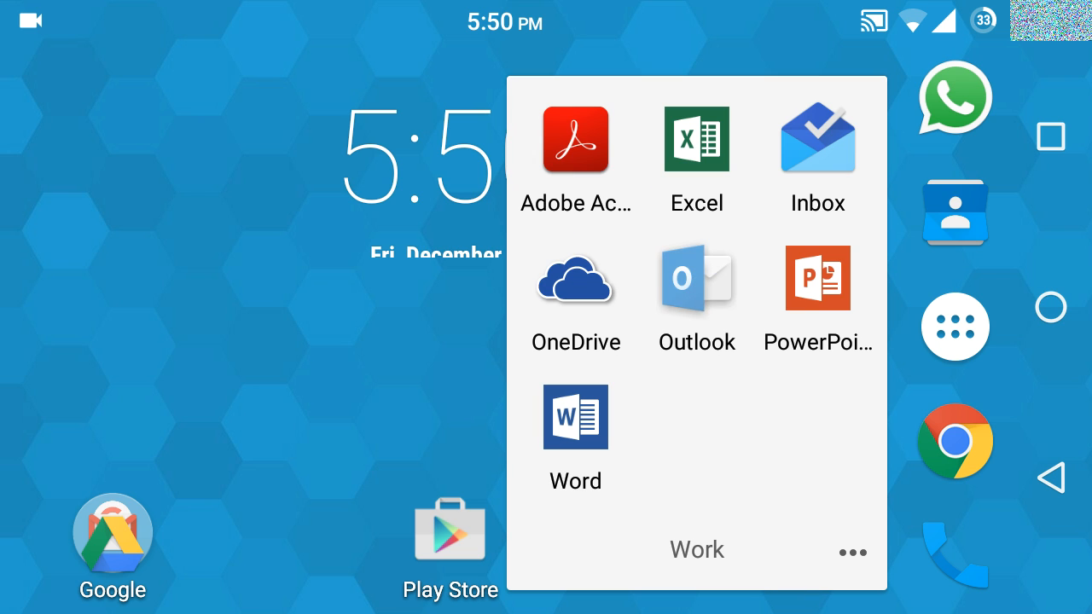
click(816, 140)
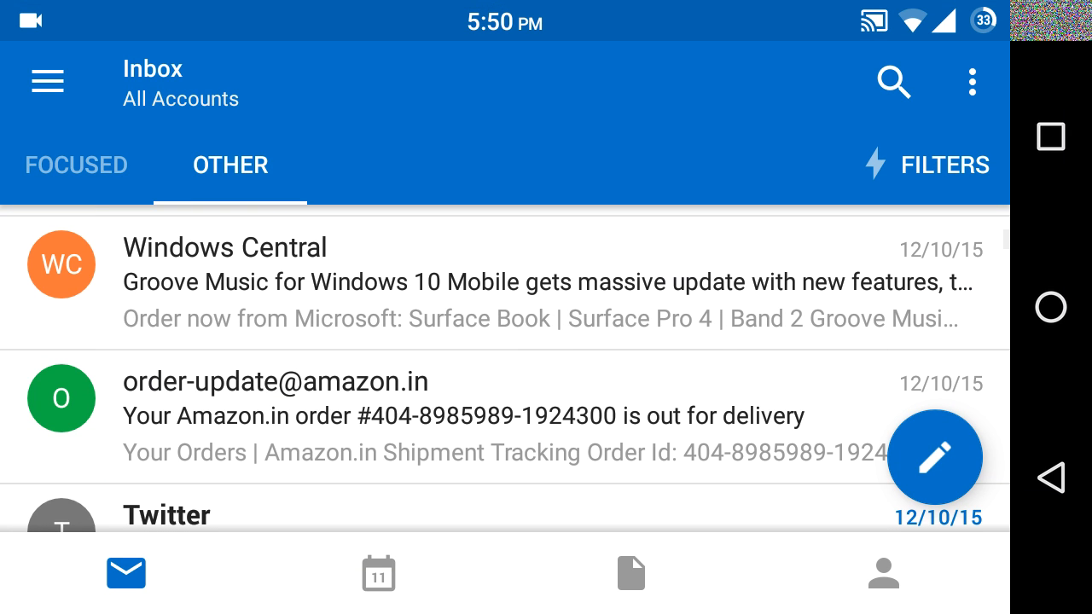
scroll(down, 3)
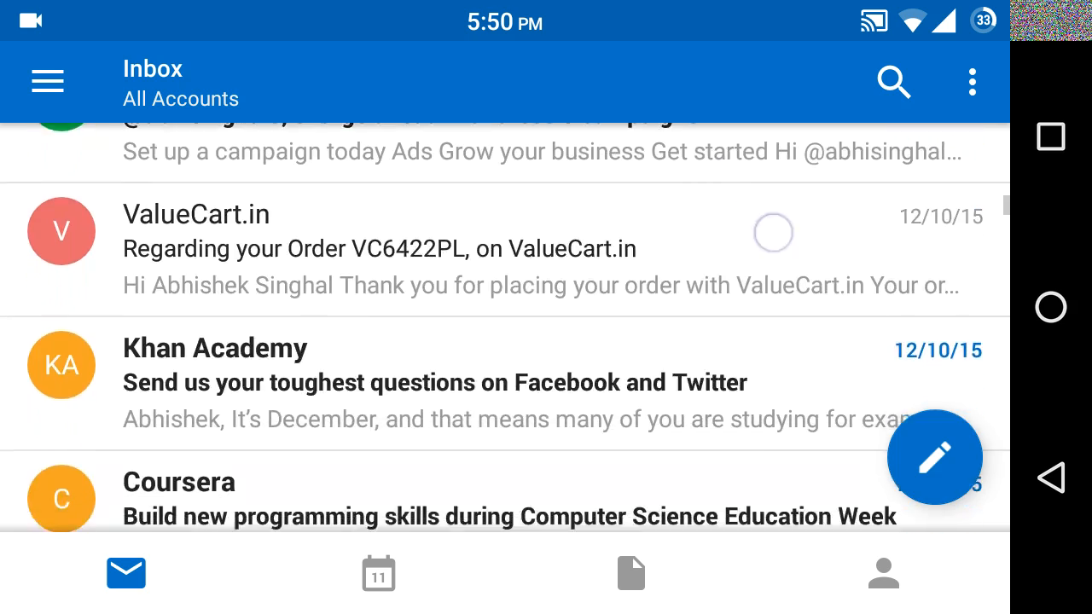
click(230, 165)
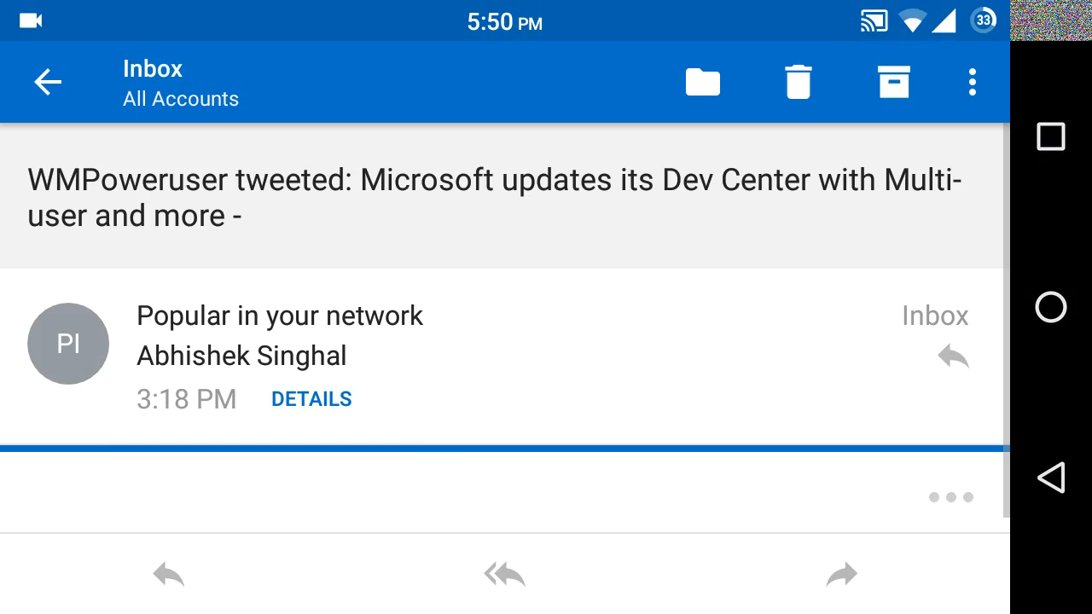
scroll(up, 3)
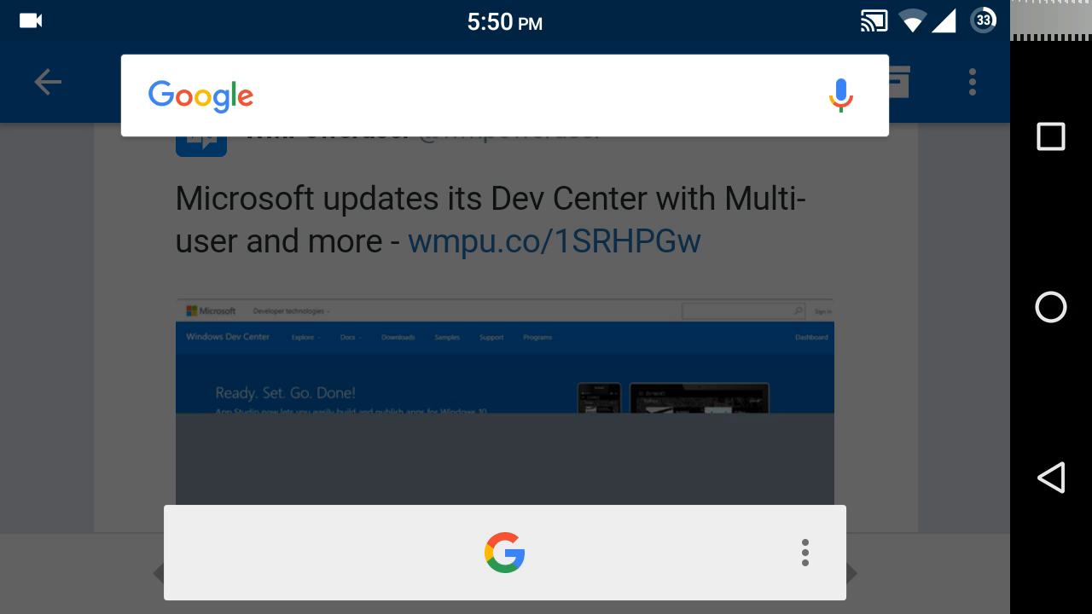
- Dismiss the Now on Tap suggestions and go back from the Dev Center email to the inbox
click(839, 95)
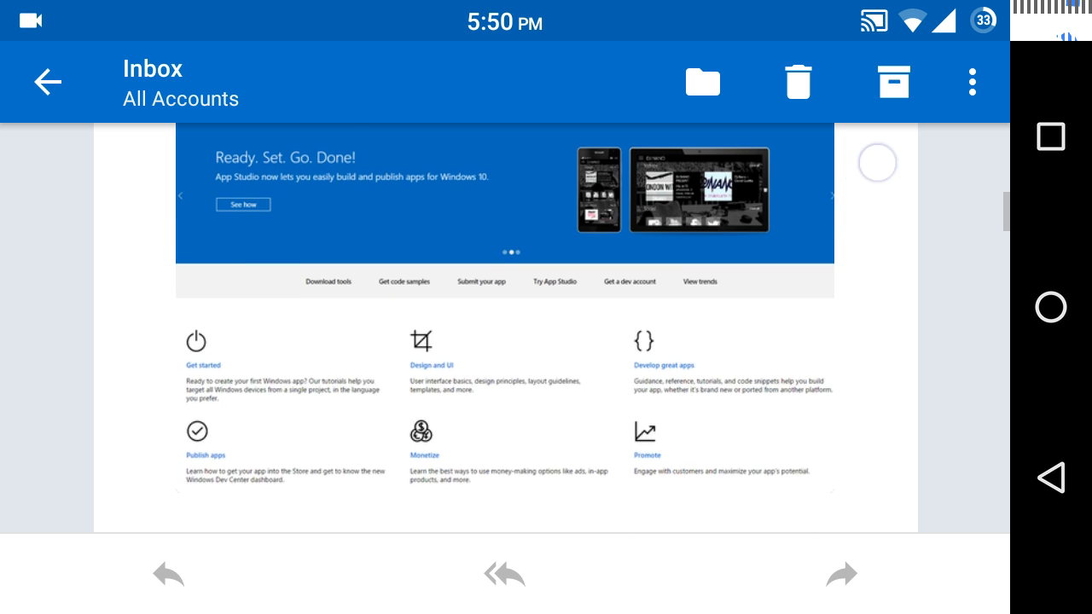
click(47, 82)
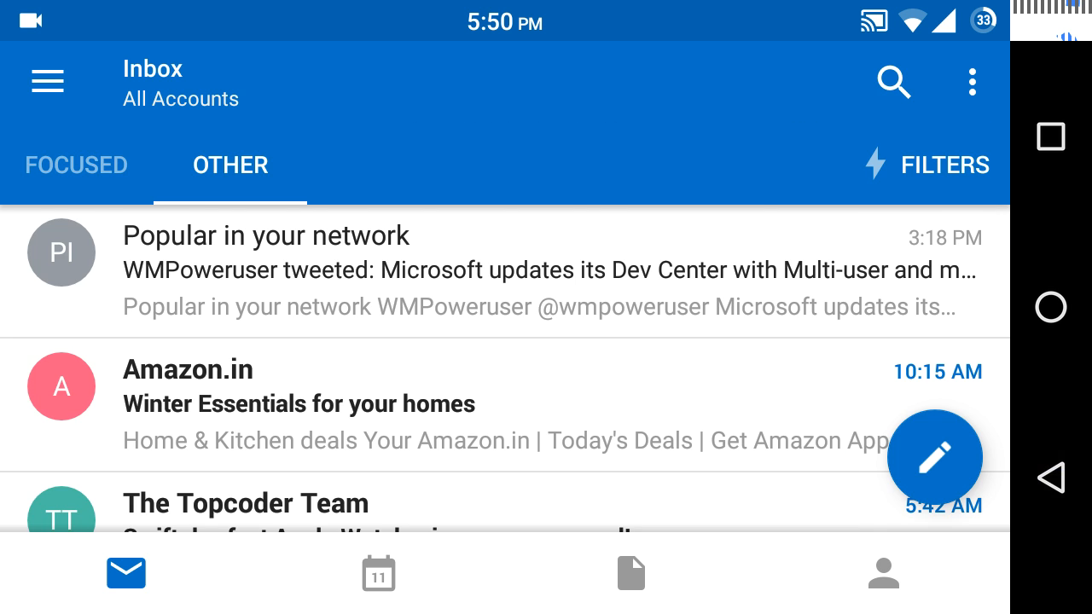
scroll(down, 3)
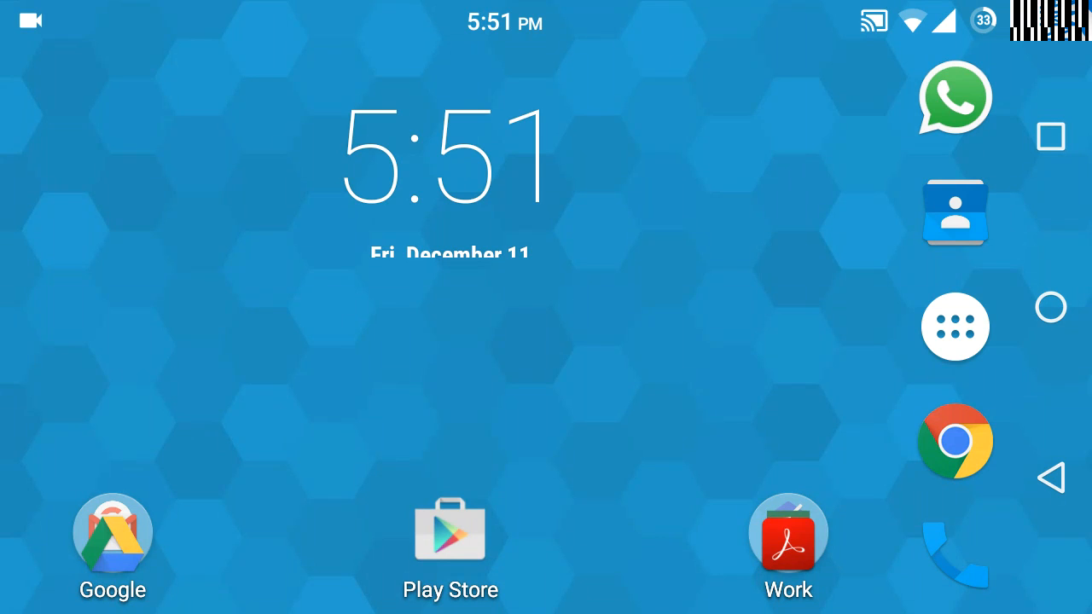
- Relaunch Outlook from the Work folder and open the Windows Central Surface Book, Pro 4 and Band 2 email
click(787, 543)
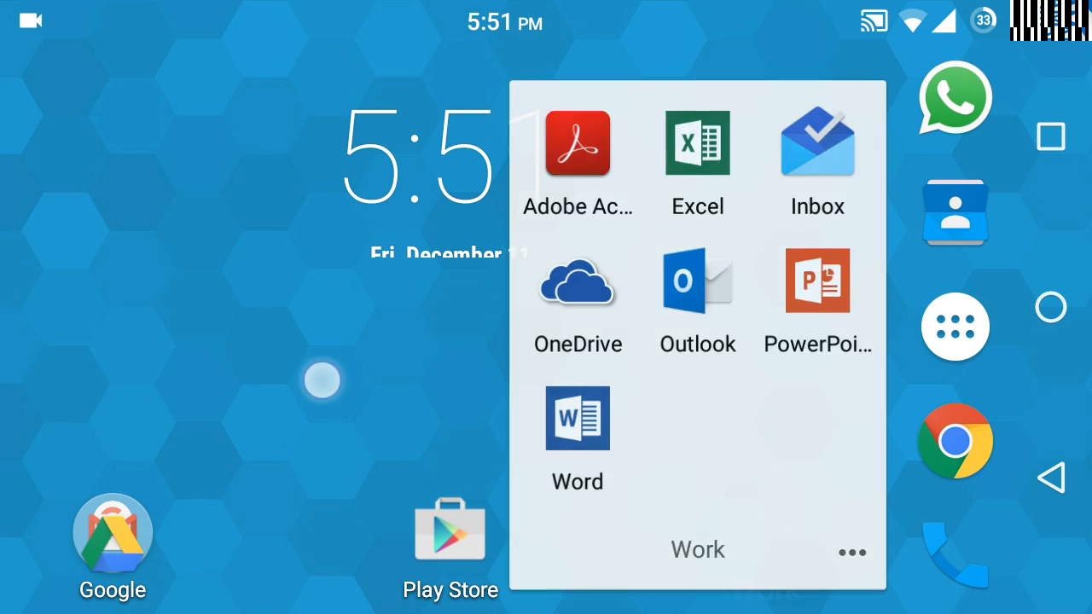
click(111, 546)
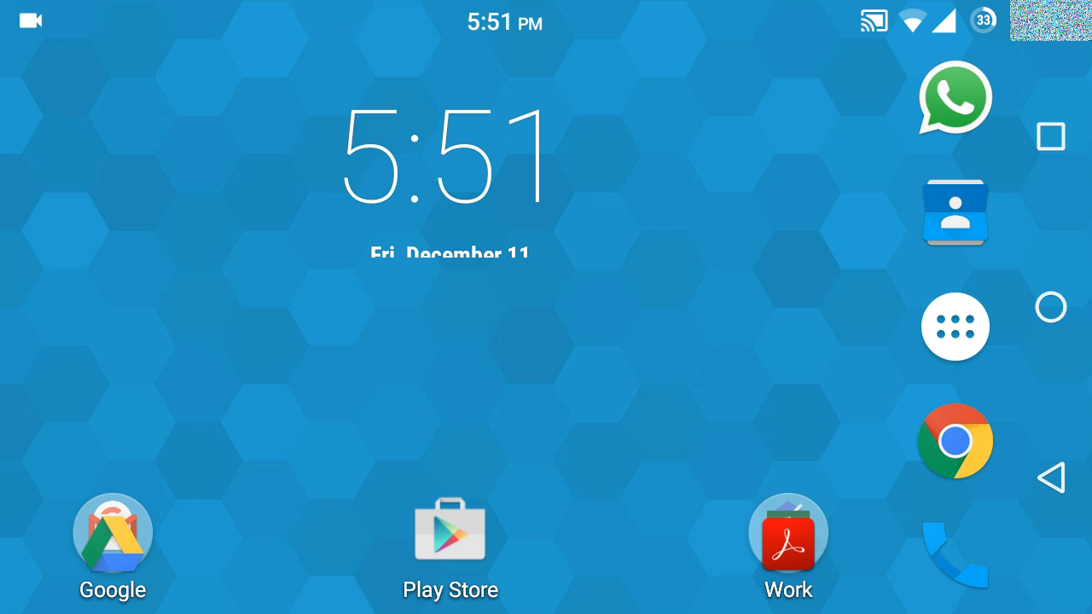
click(786, 539)
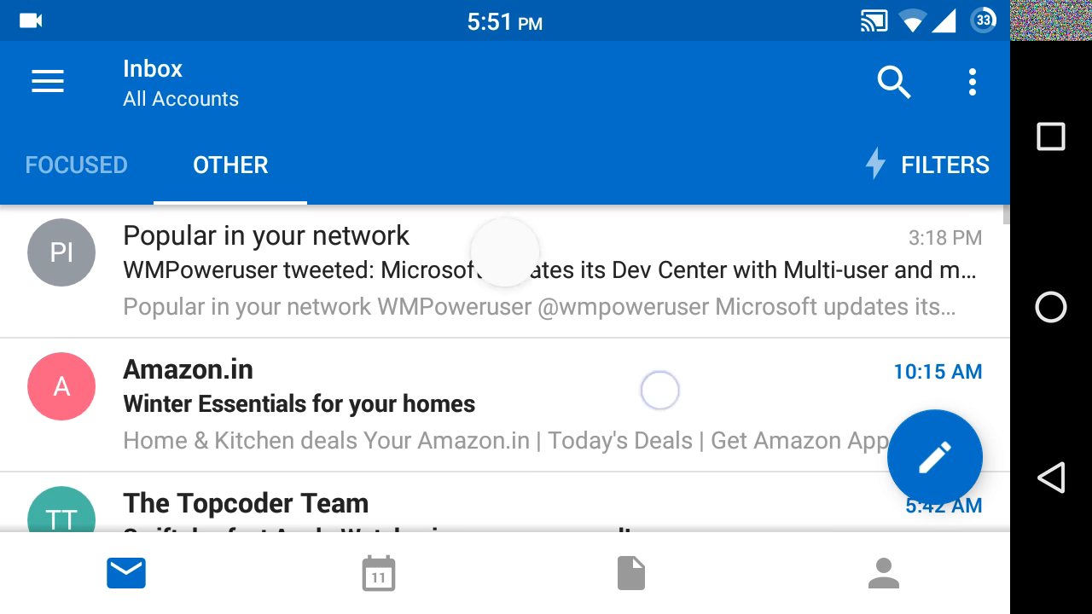
scroll(down, 3)
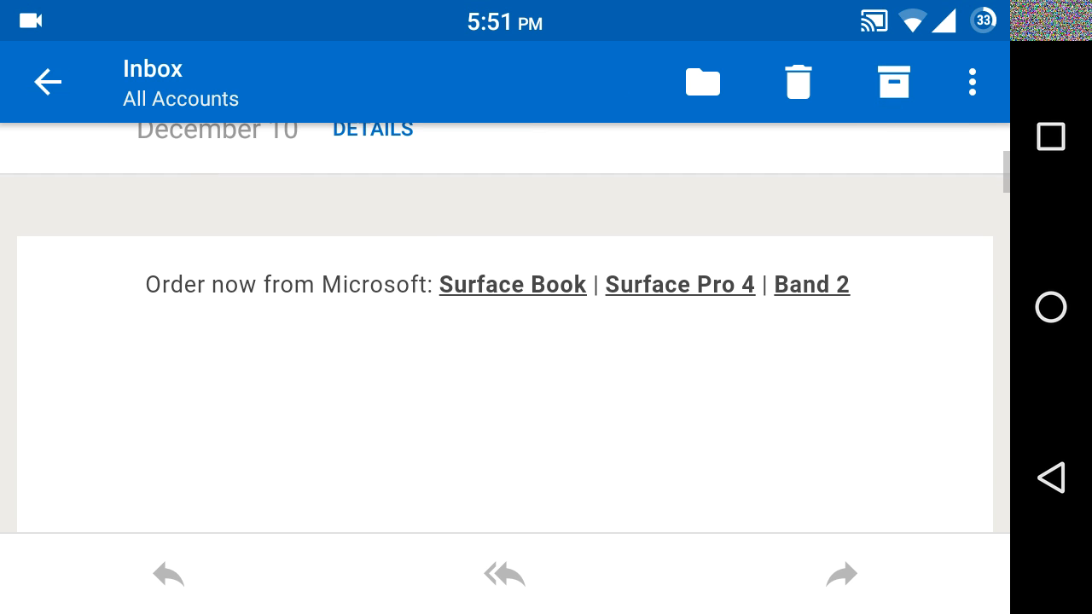
scroll(down, 3)
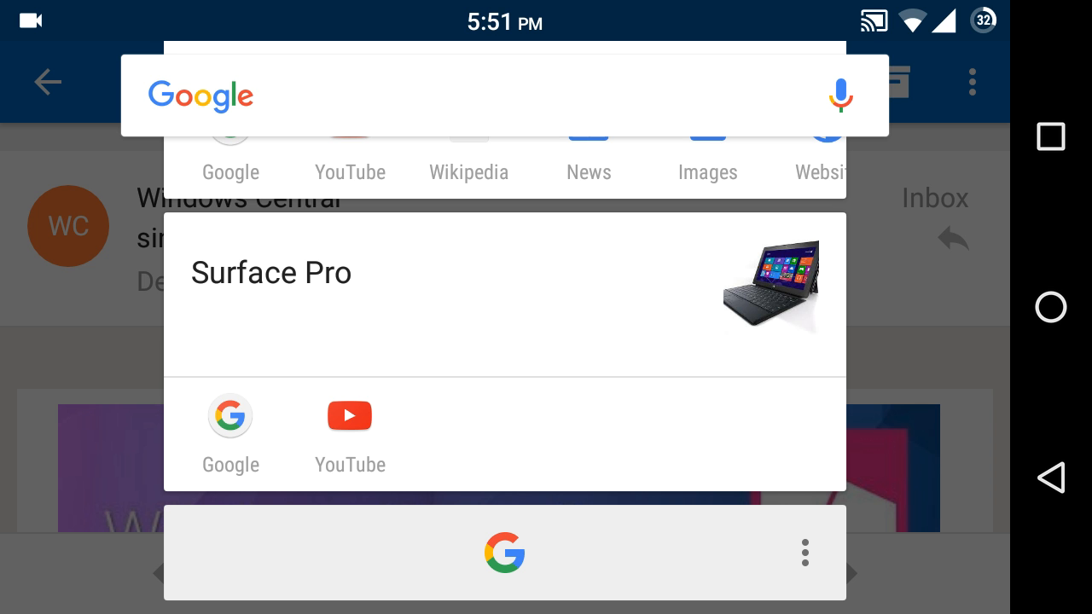
scroll(down, 3)
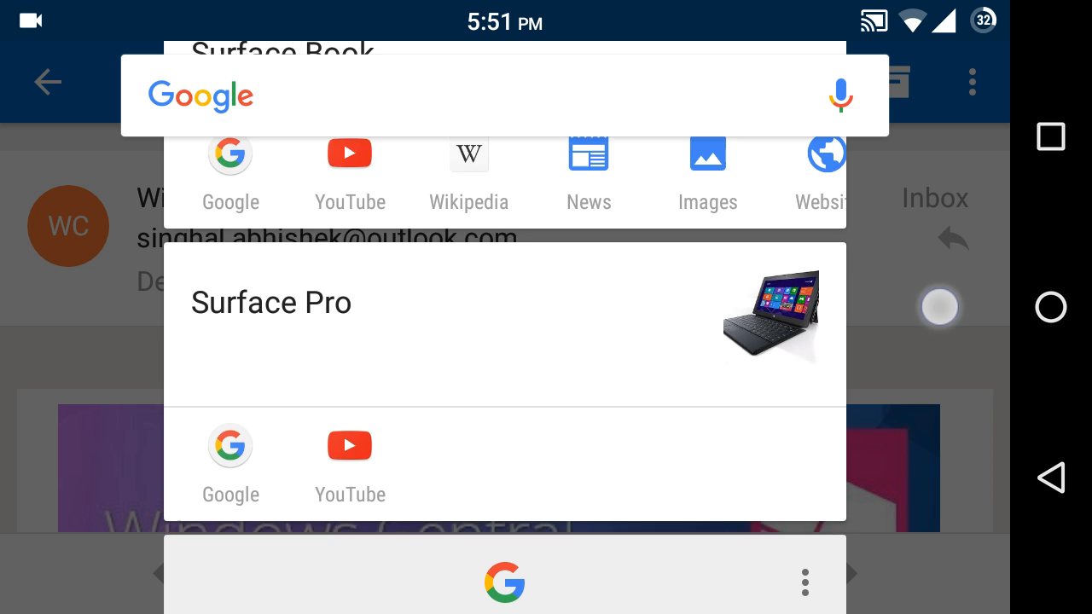
scroll(down, 3)
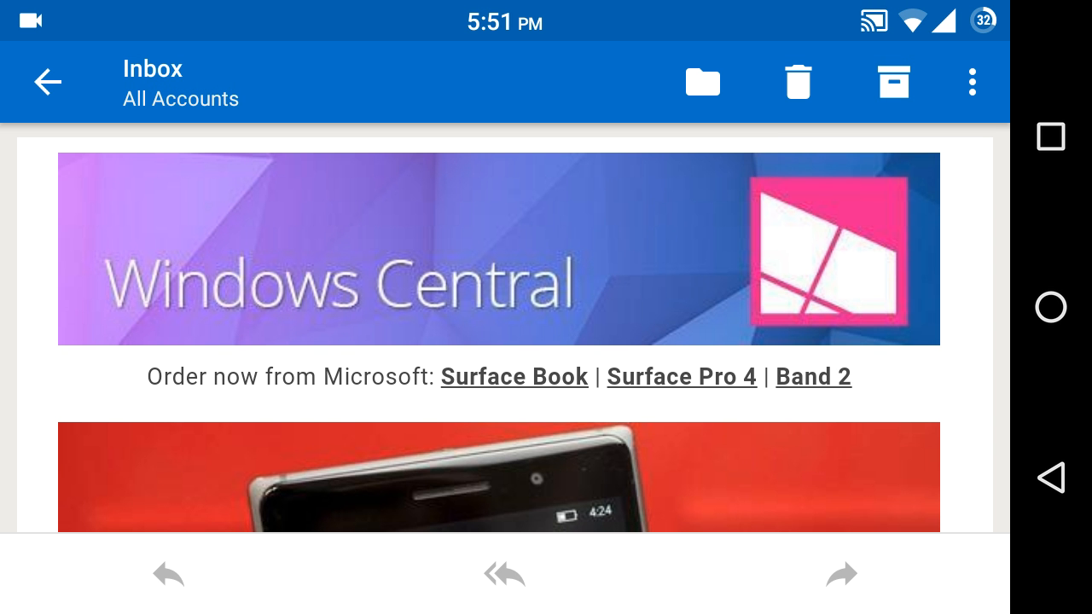
- Scroll through the Windows Central email, then leave it for the Outlook inbox
scroll(up, 3)
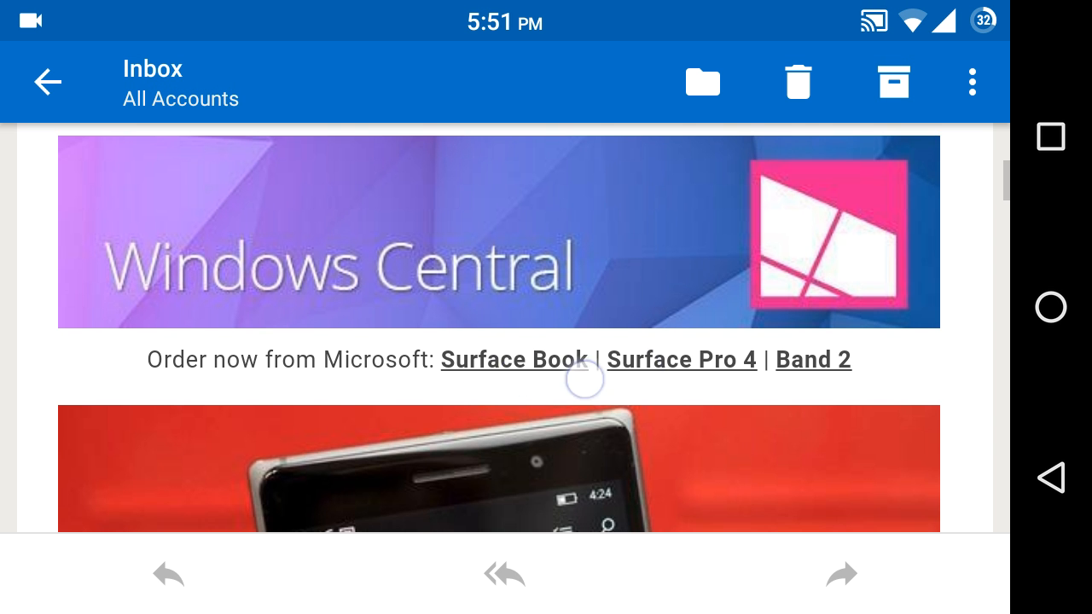
scroll(down, 3)
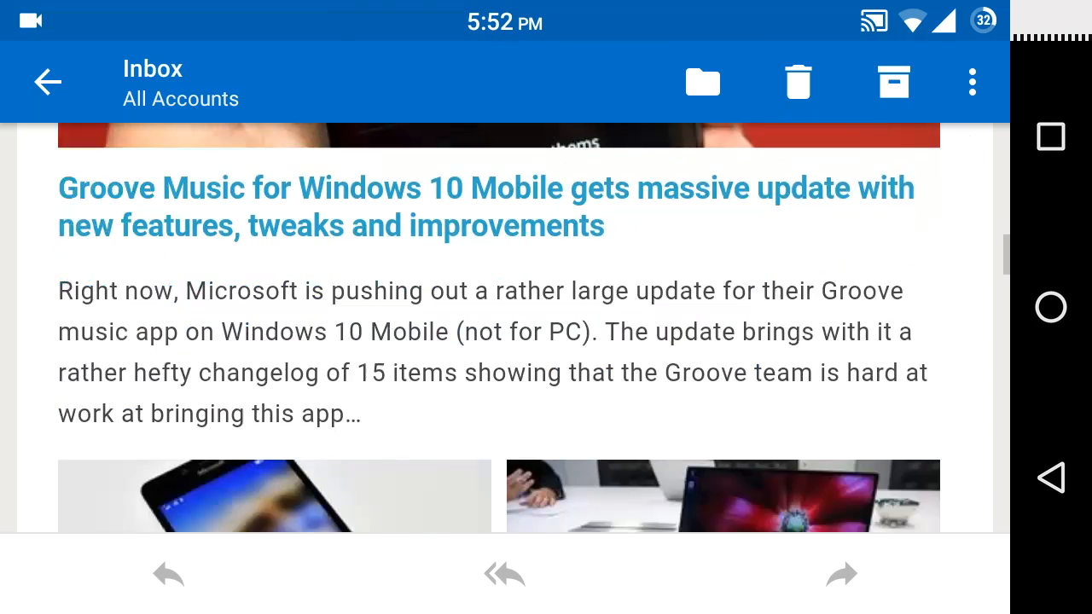
click(47, 82)
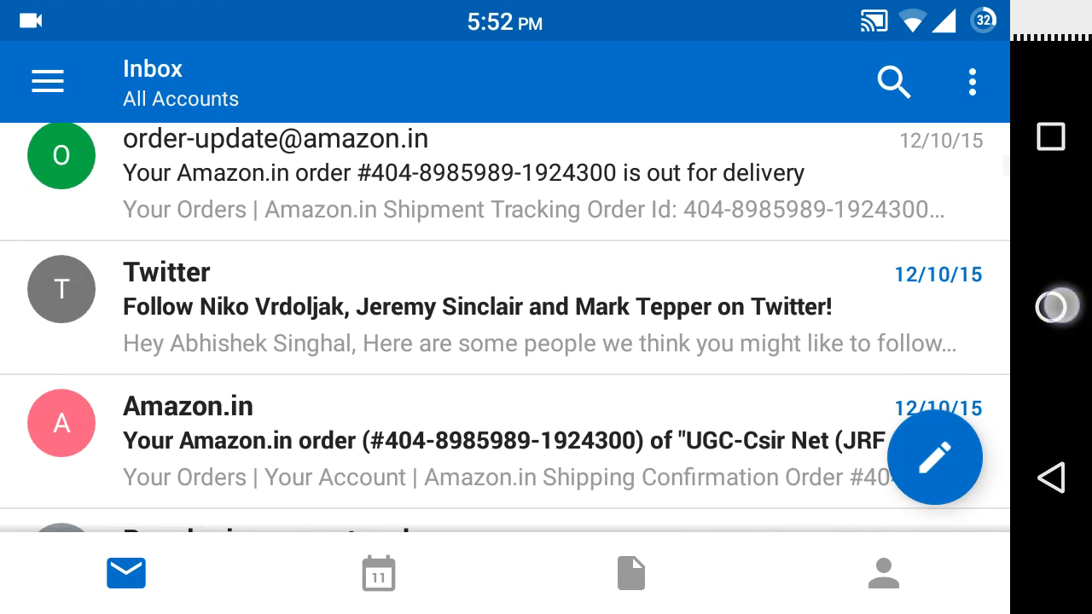
- Return to the home screen and browse the recent apps cards
click(1050, 307)
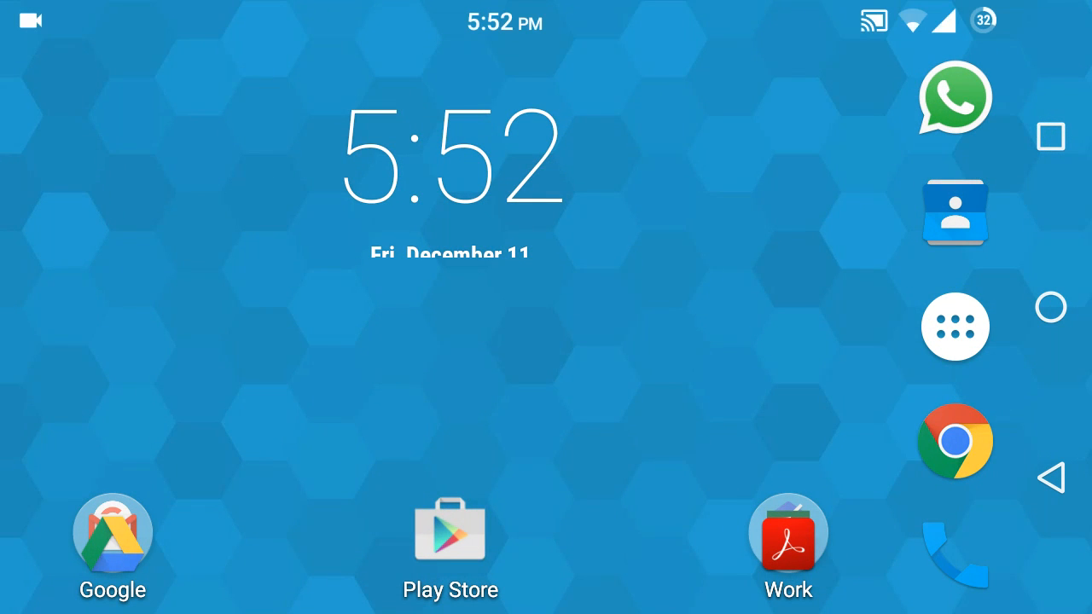
click(1049, 136)
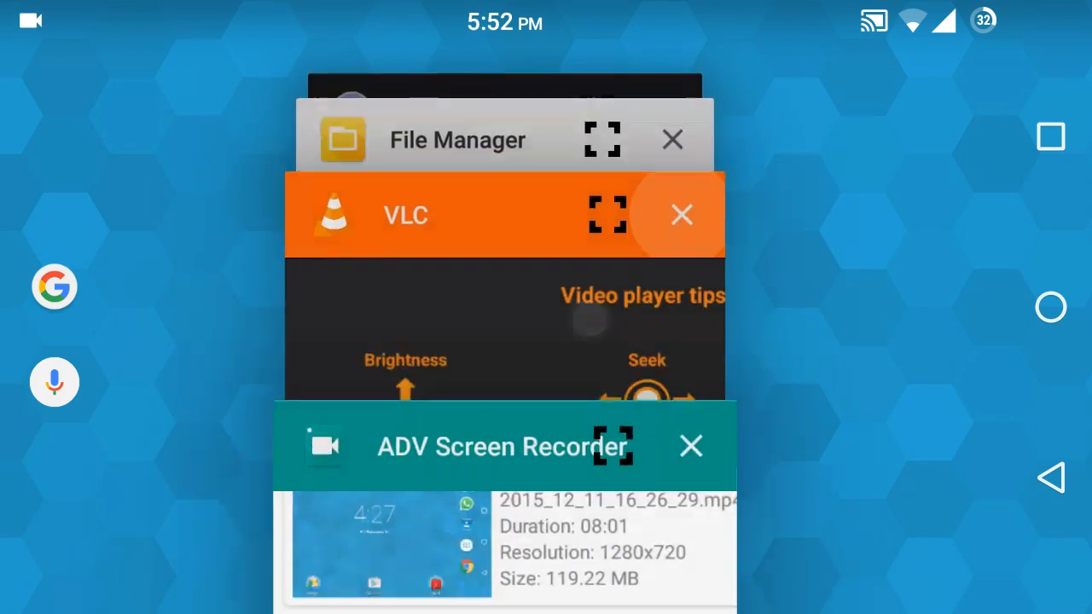
scroll(down, 3)
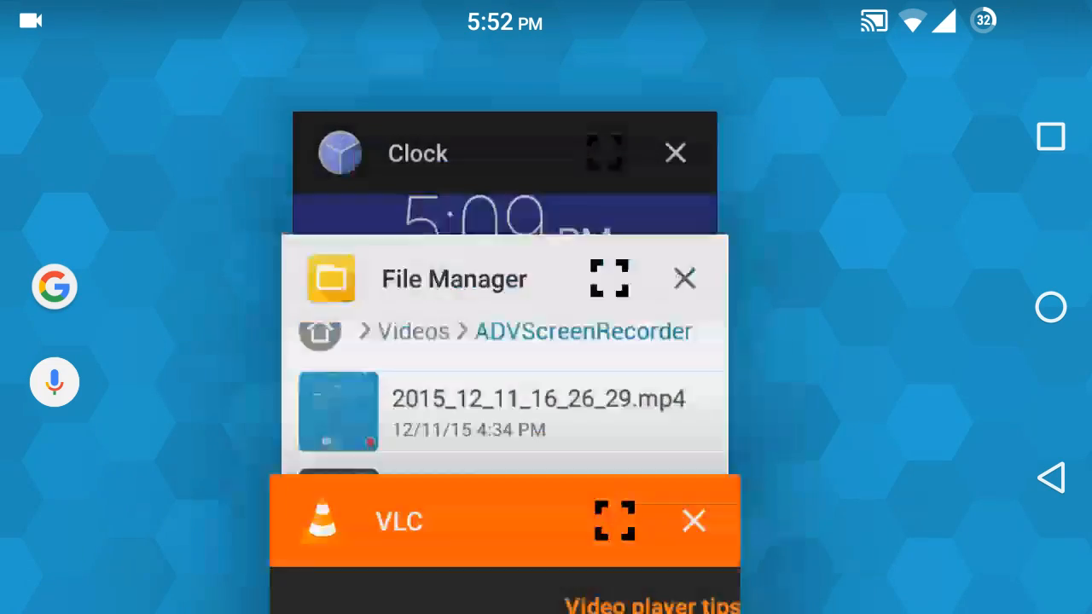